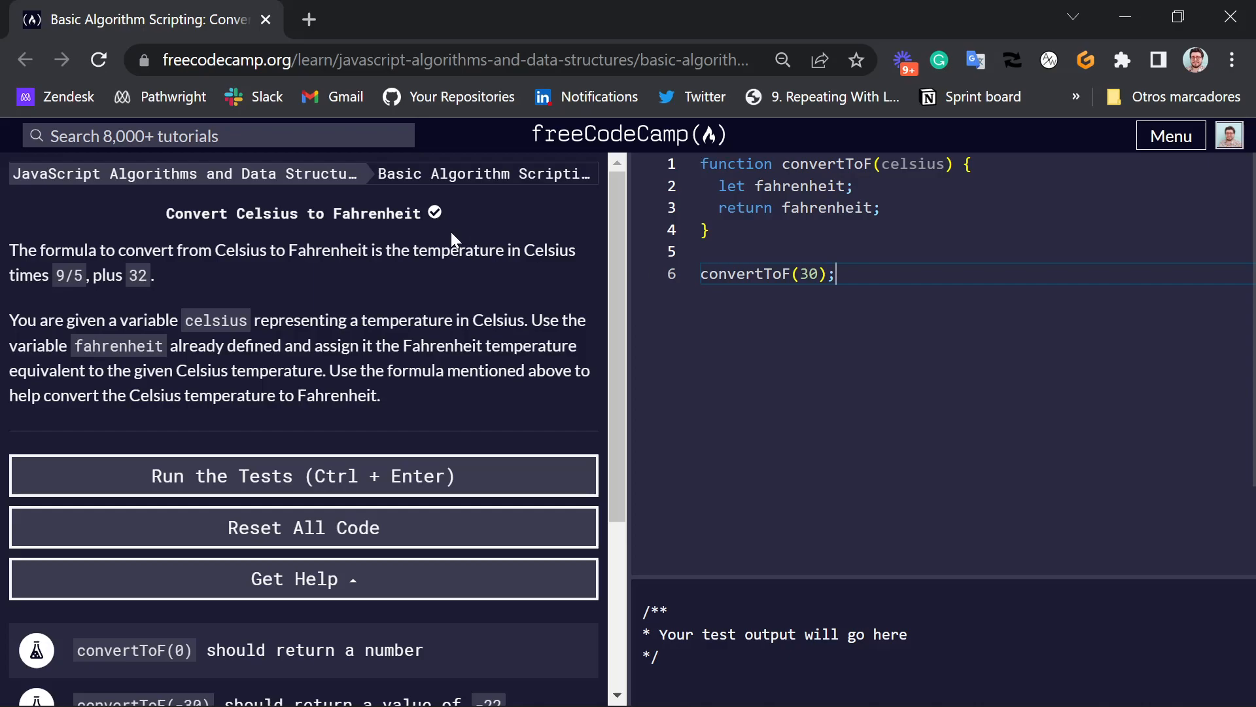
{"action": "mouse_move", "coordinate": [168, 236]}
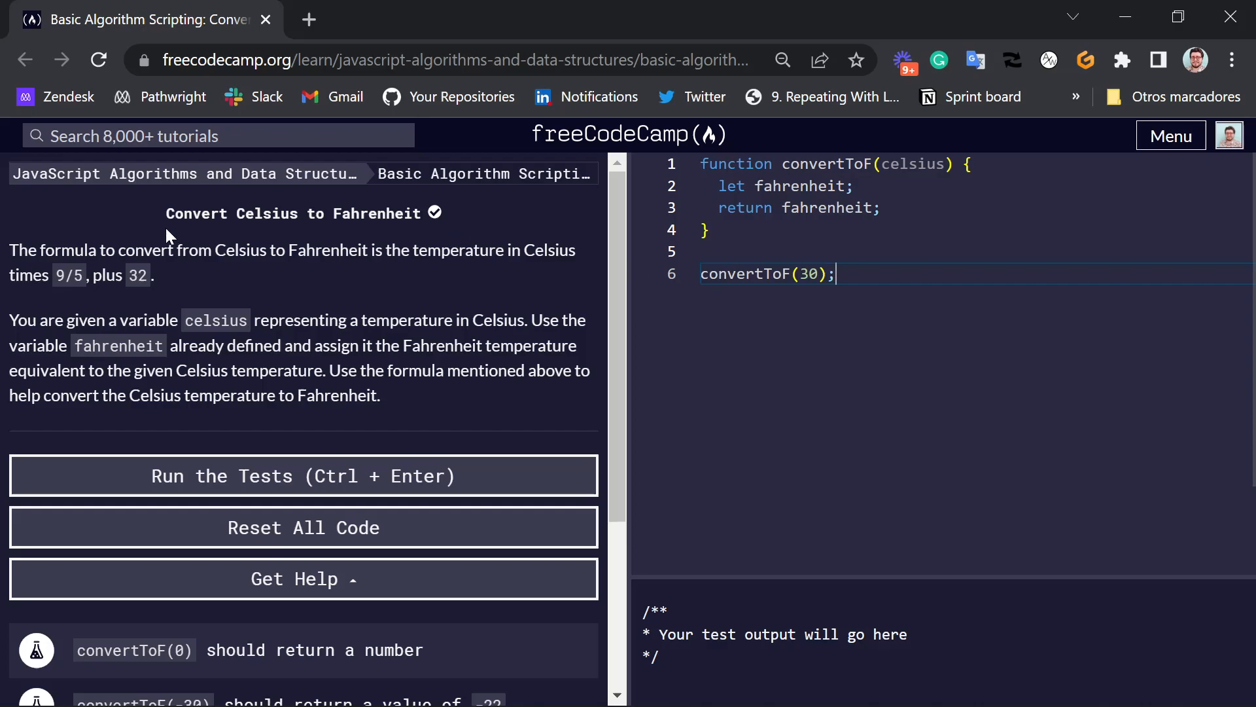
{"action": "mouse_move", "coordinate": [242, 275]}
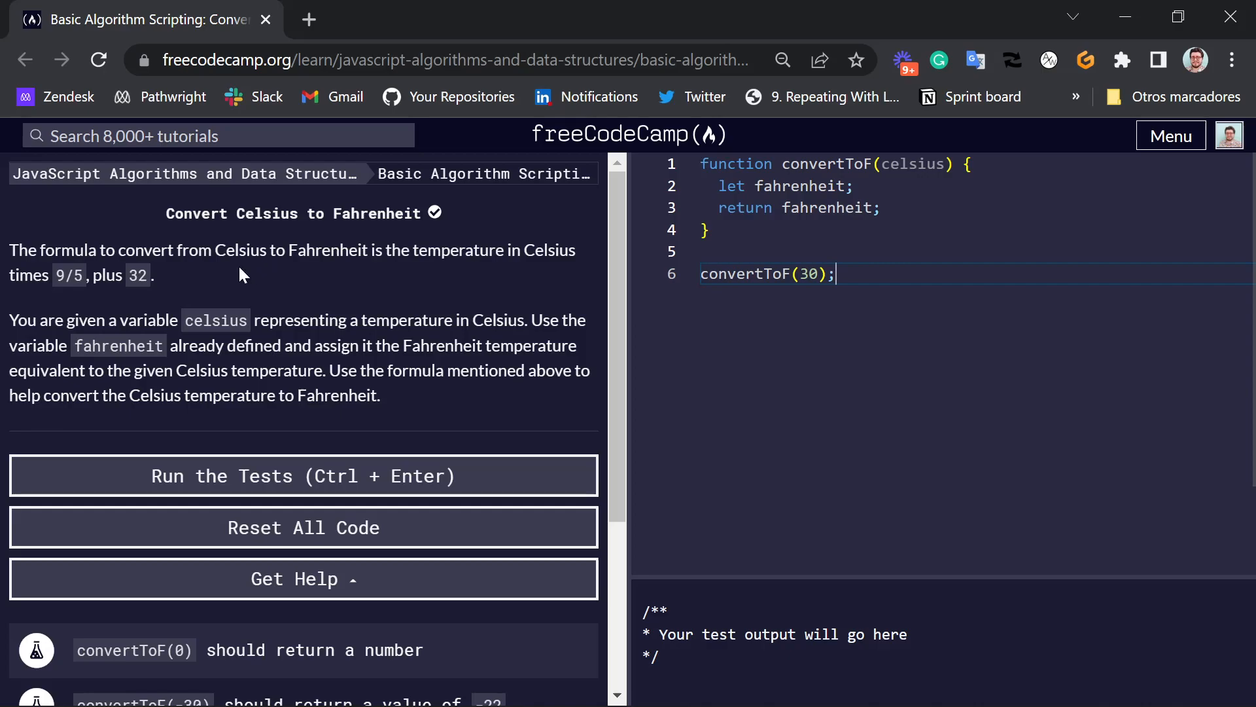
{"action": "mouse_move", "coordinate": [286, 276]}
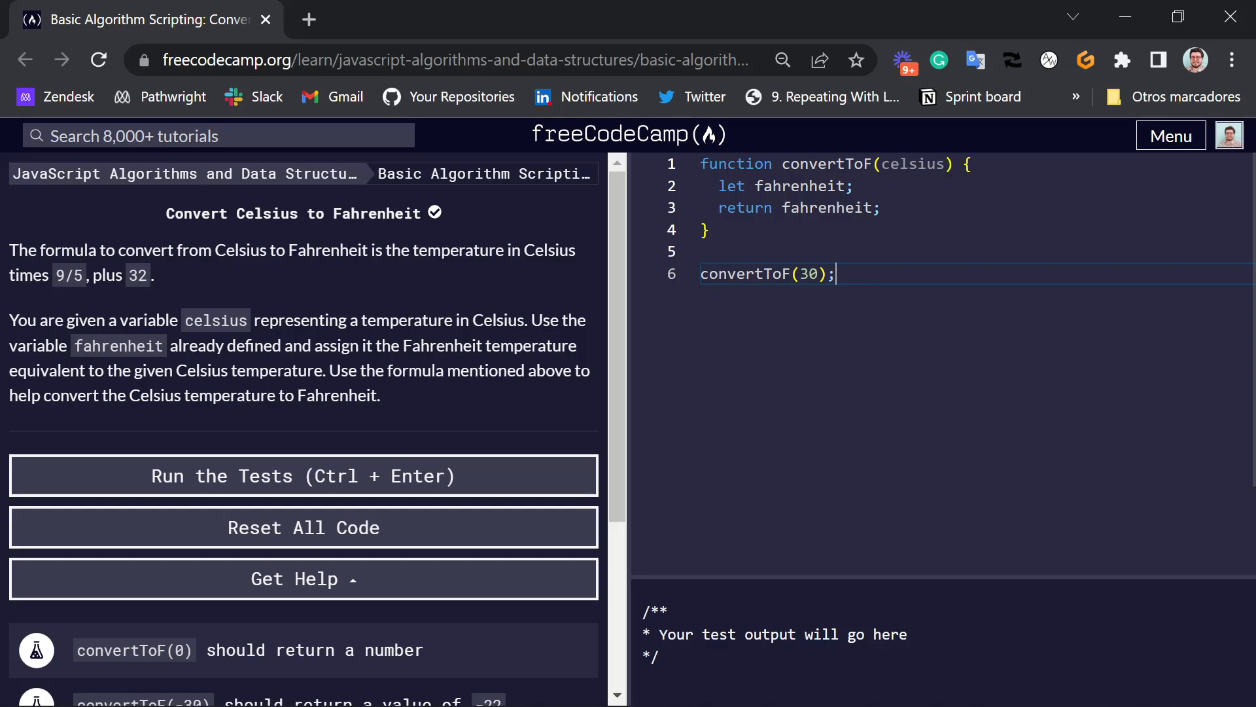
Restore the convertToF parameter name to 'celsius' in the starter code.
{"action": "double_click", "coordinate": [810, 274]}
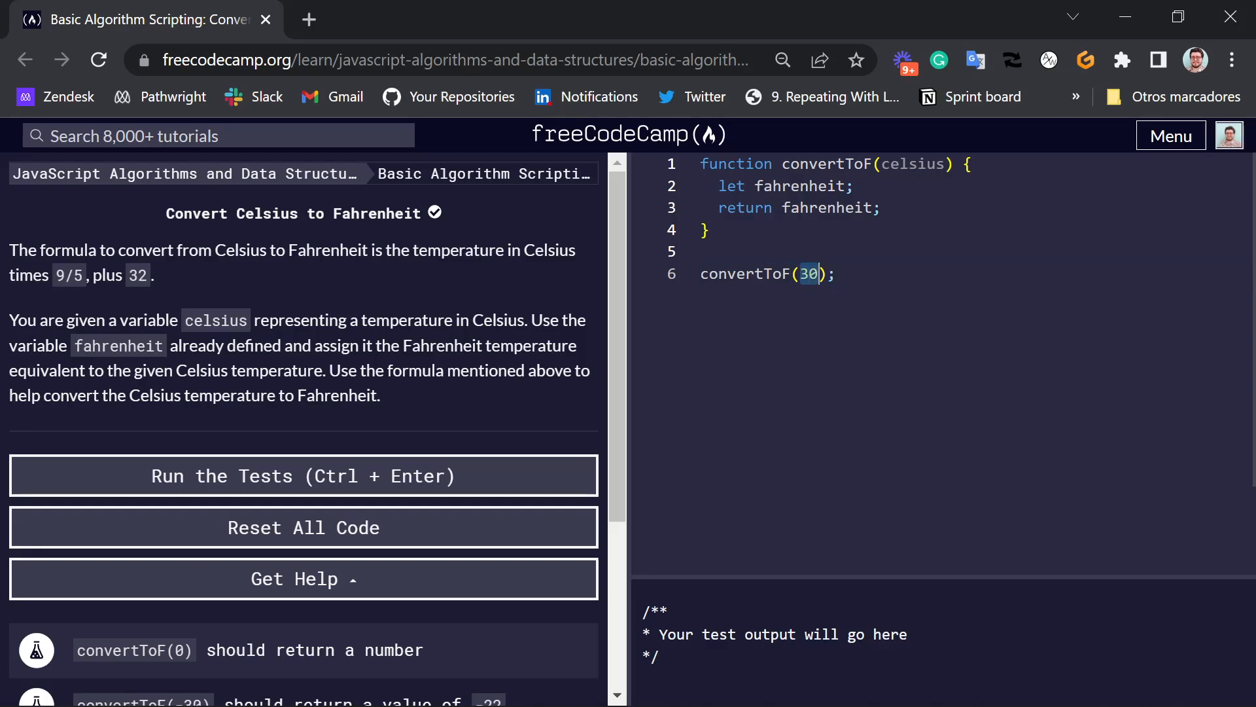
{"action": "mouse_move", "coordinate": [112, 269]}
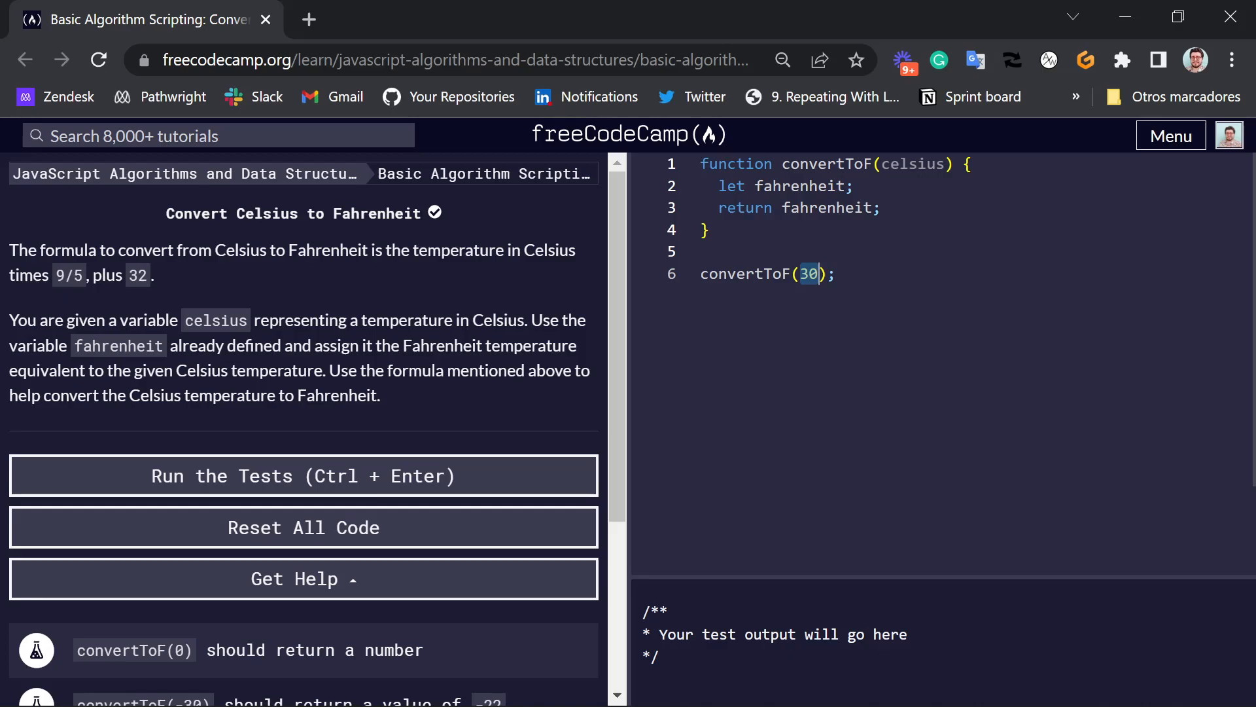
{"action": "left_click", "coordinate": [835, 273]}
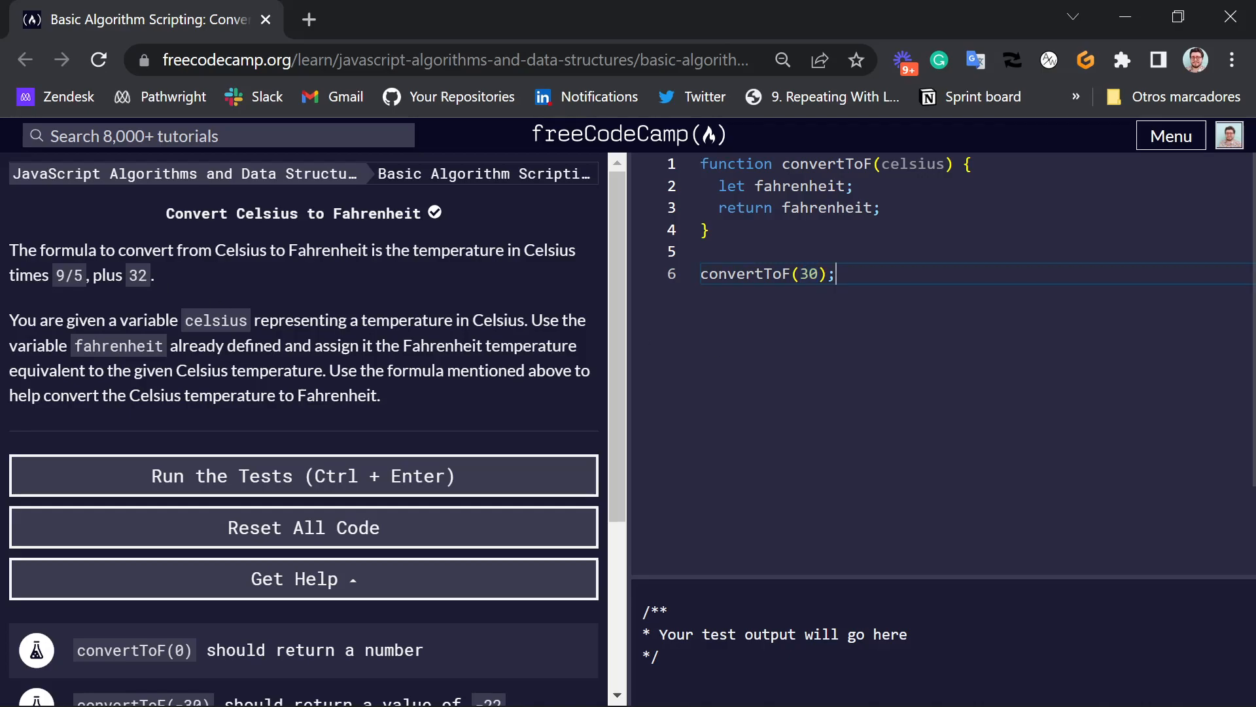
{"action": "mouse_move", "coordinate": [597, 283]}
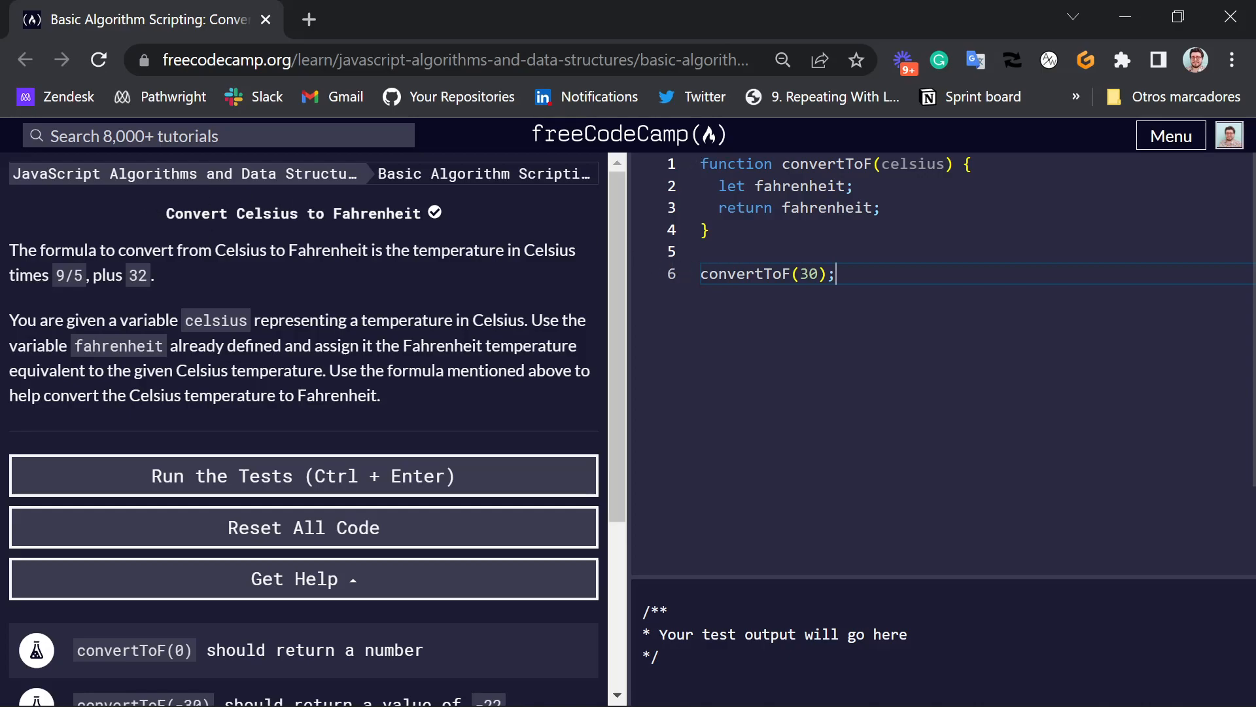
{"action": "mouse_move", "coordinate": [770, 559]}
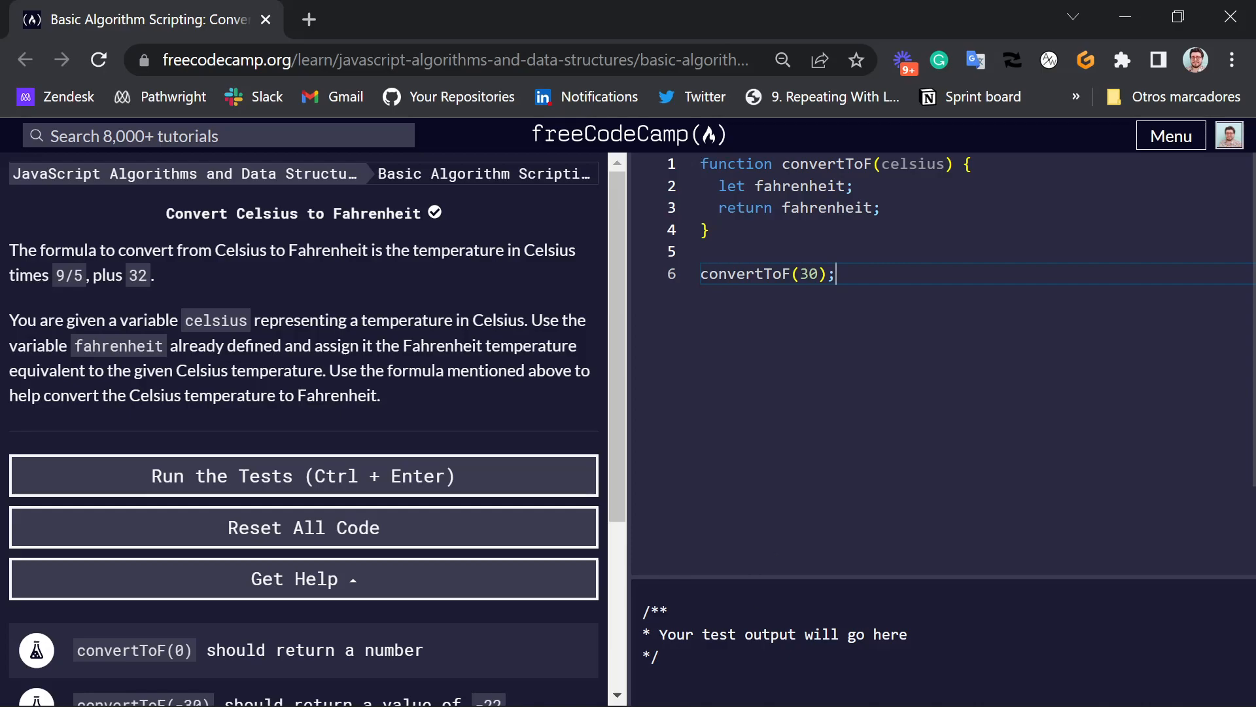
{"action": "left_click_drag", "start_coordinate": [700, 164], "coordinate": [709, 232]}
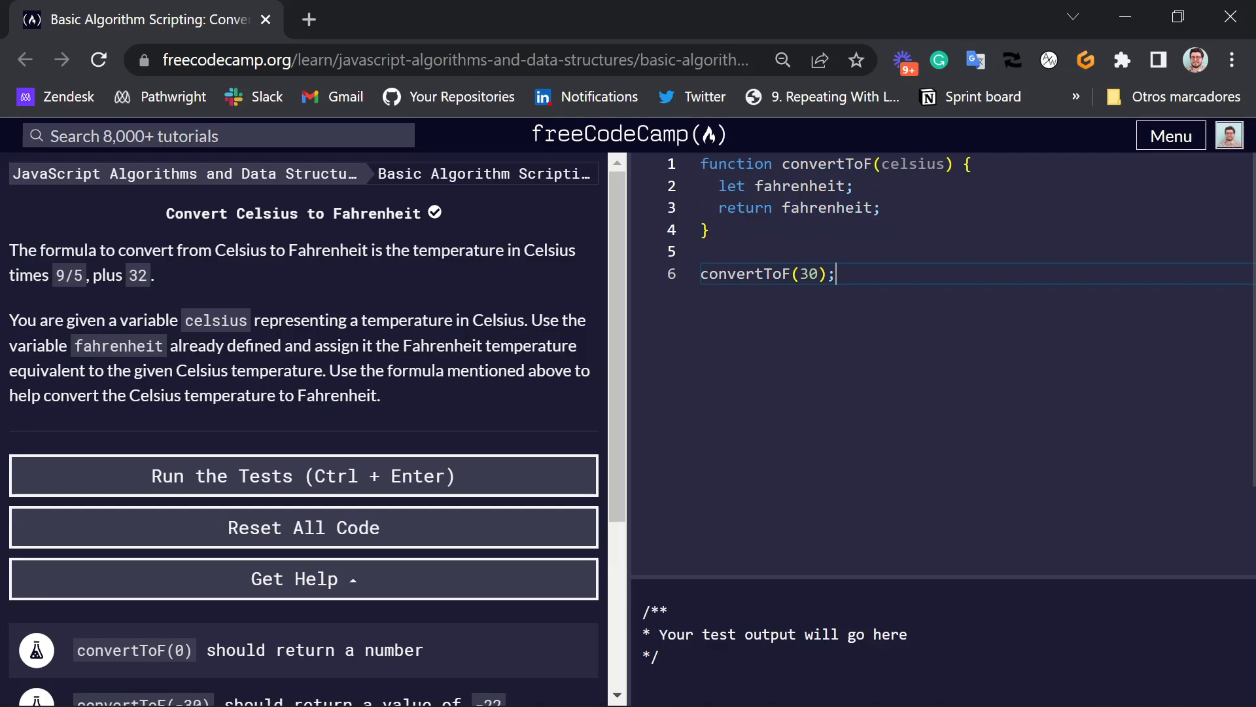
{"action": "double_click", "coordinate": [913, 164]}
{"action": "type", "text": "x, y"}
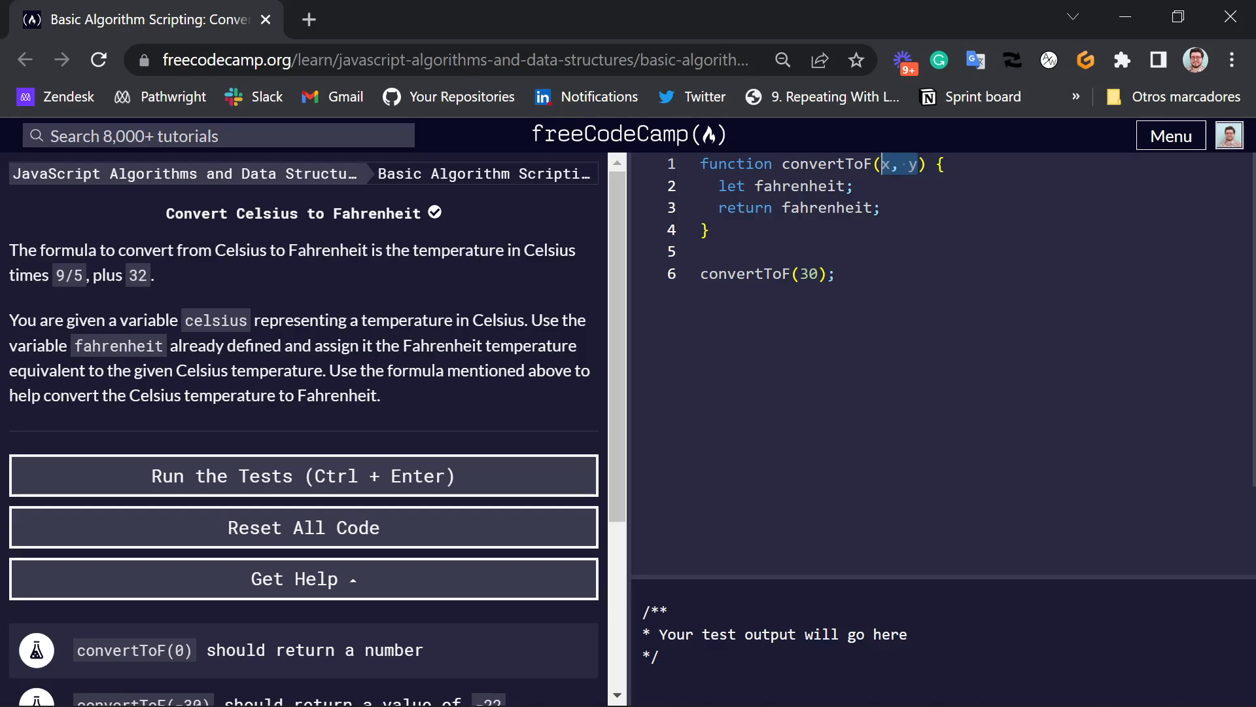
{"action": "type", "text": "celsius"}
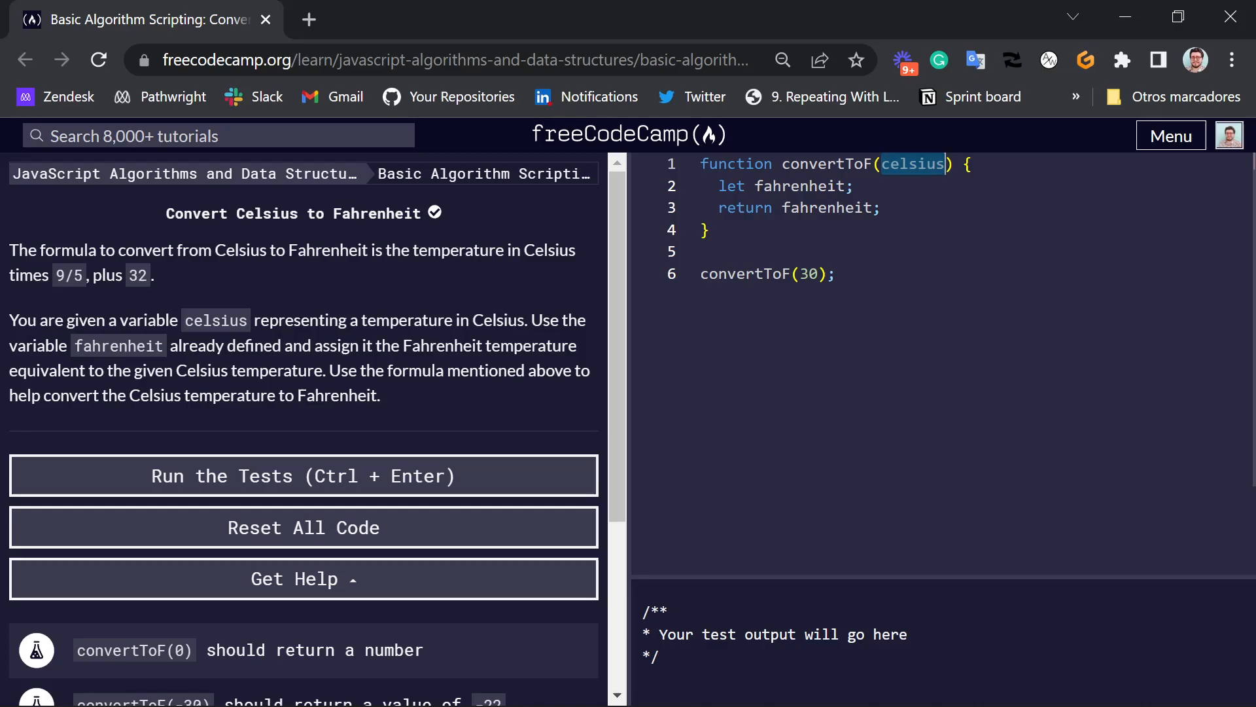
{"action": "double_click", "coordinate": [745, 207]}
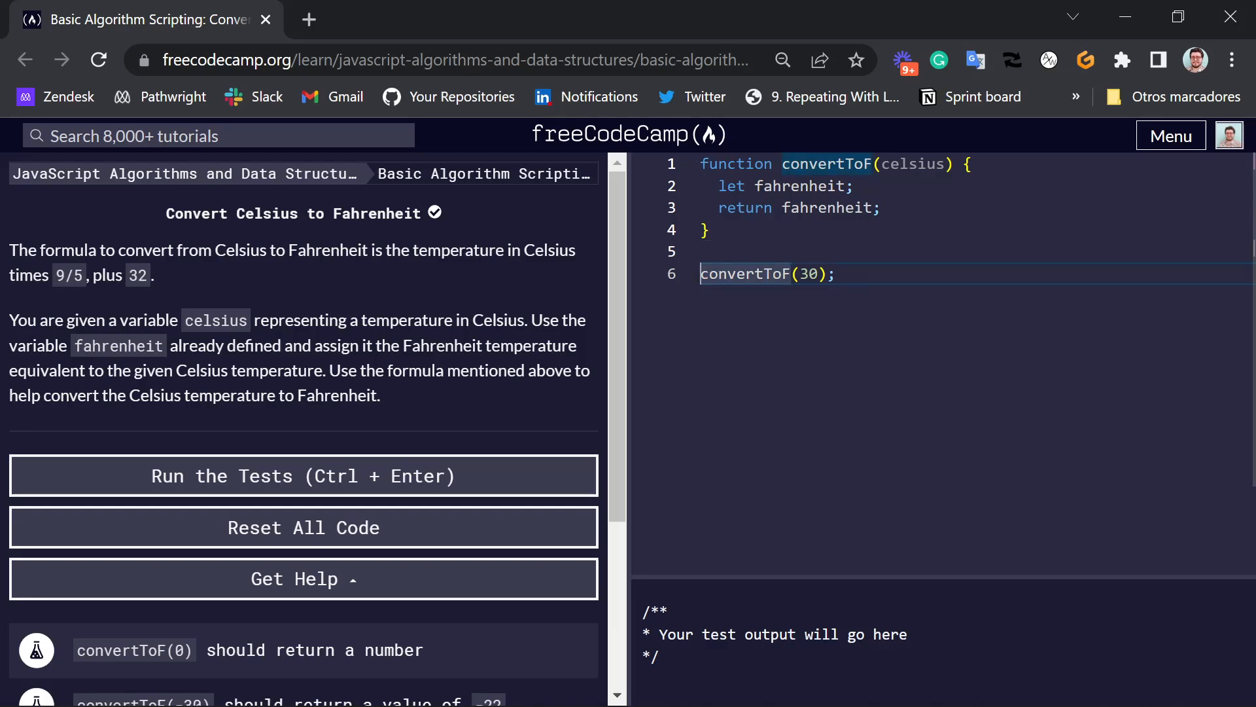
Store convertToF(30) in 'let result' and add console.log(result), which logs undefined.
{"action": "type", "text": "let"}
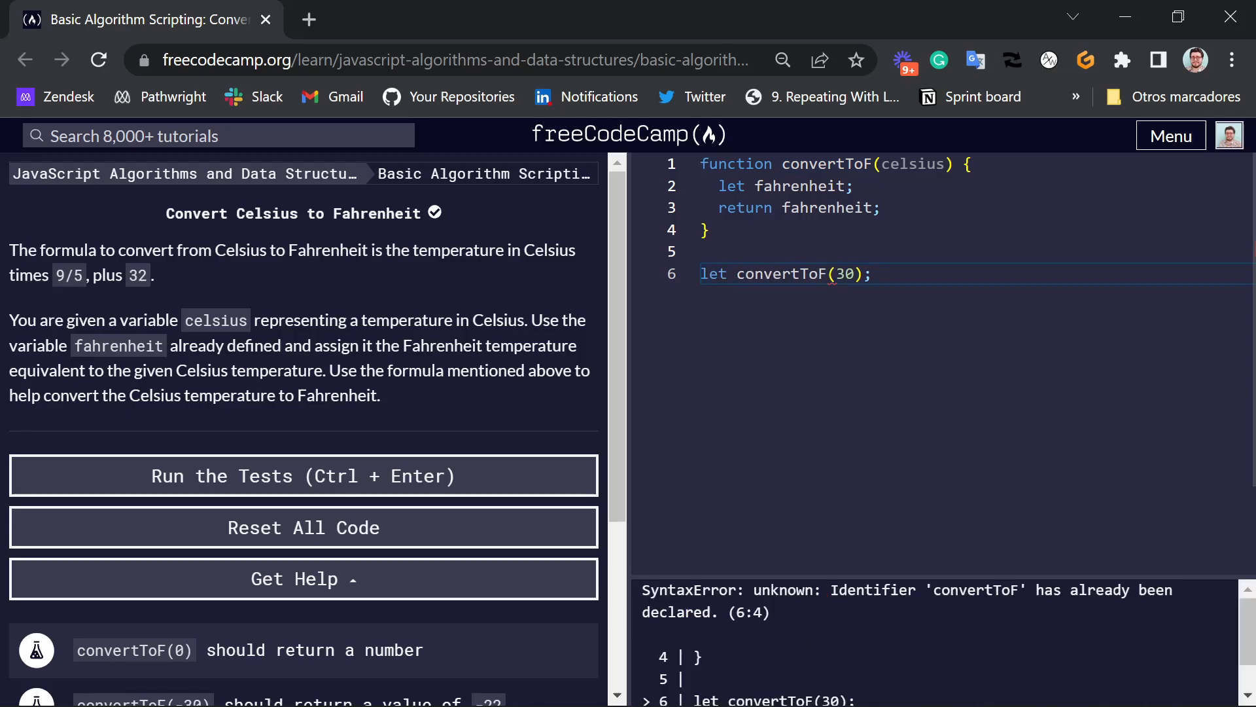
{"action": "type", "text": "result ="}
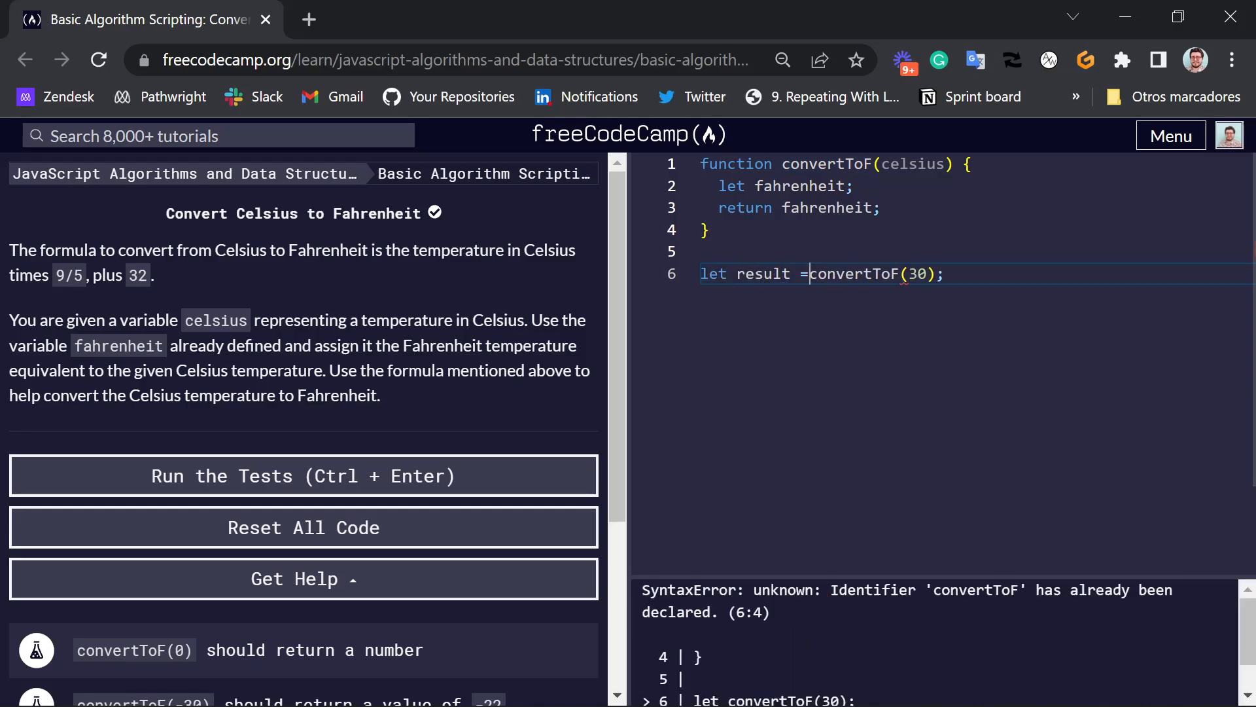
{"action": "type", "text": "c"}
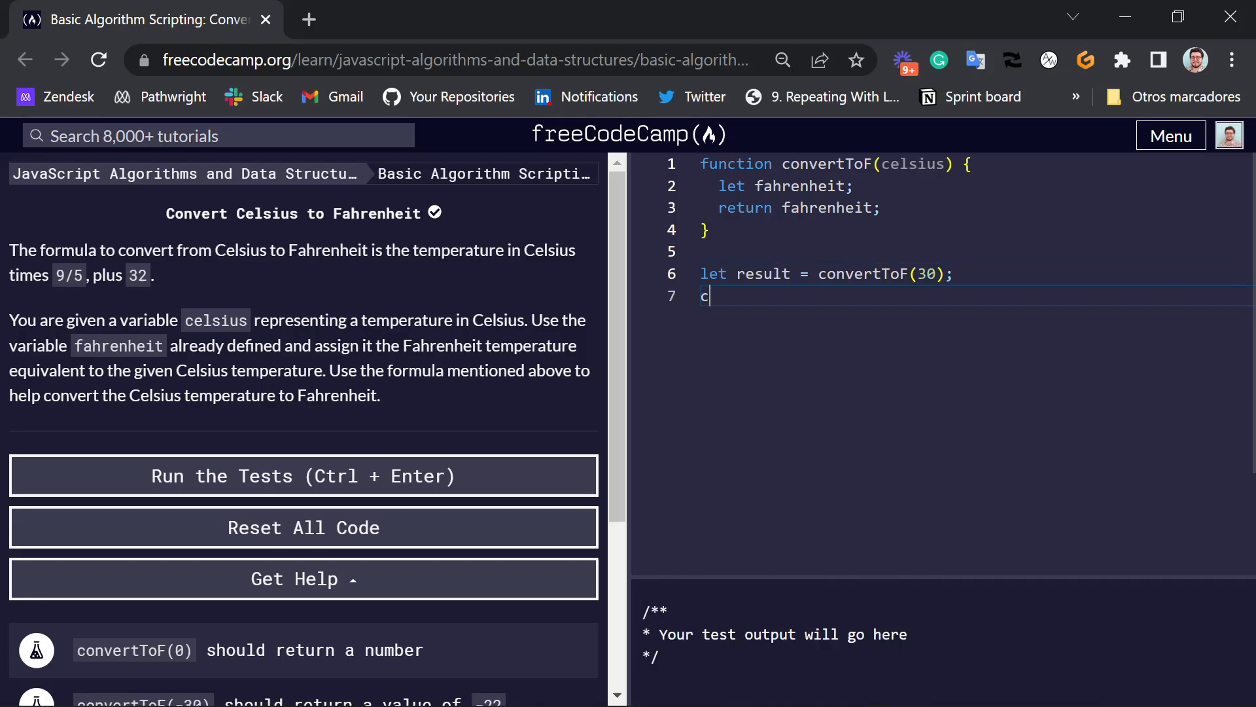
{"action": "type", "text": "onsole.log("}
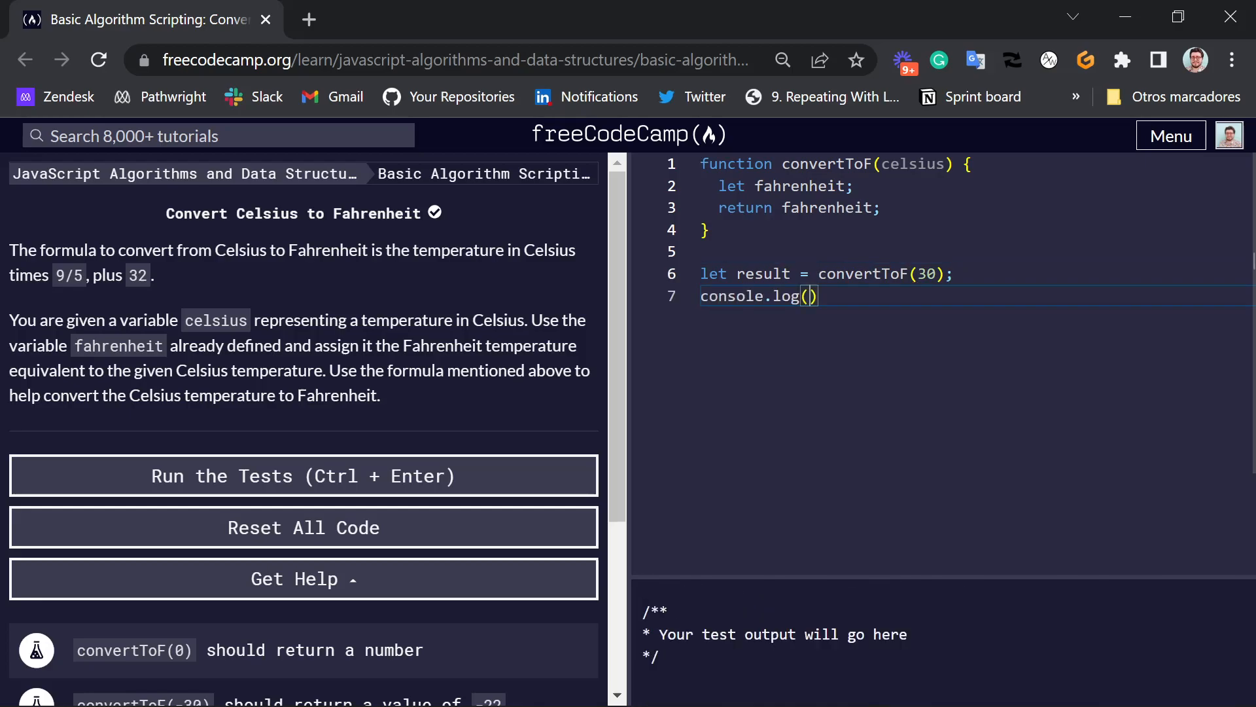
{"action": "type", "text": "result"}
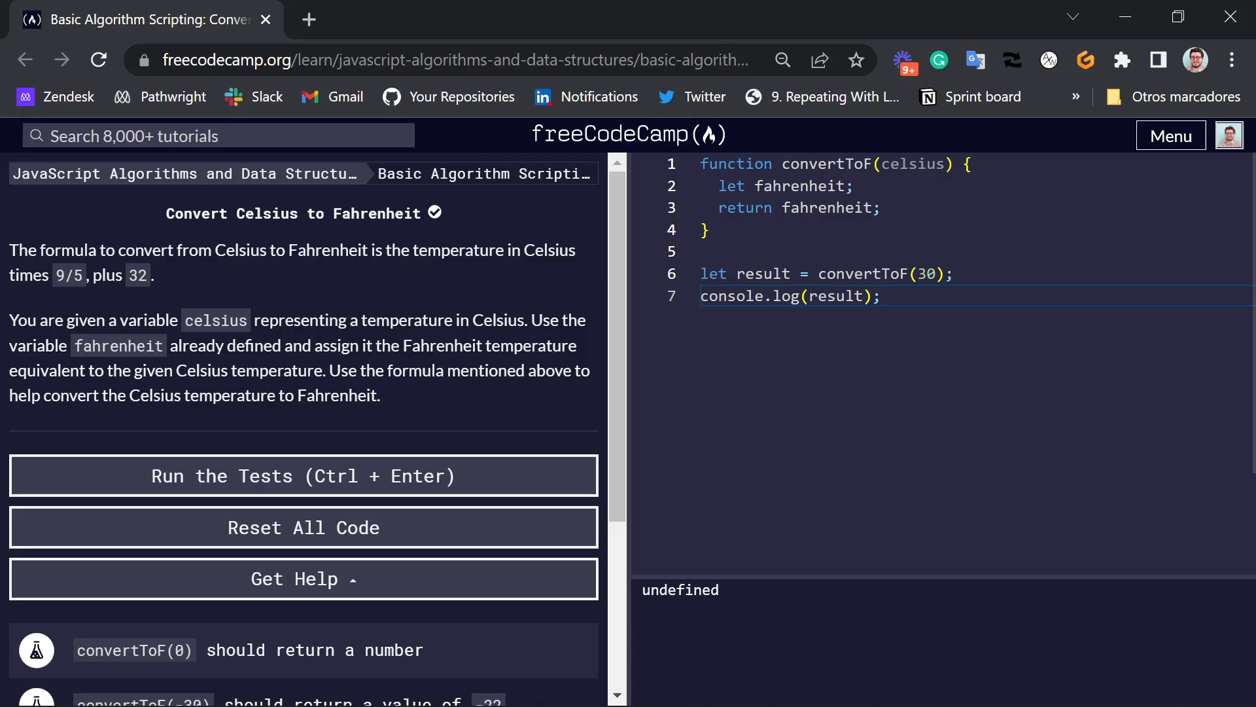
{"action": "double_click", "coordinate": [799, 186]}
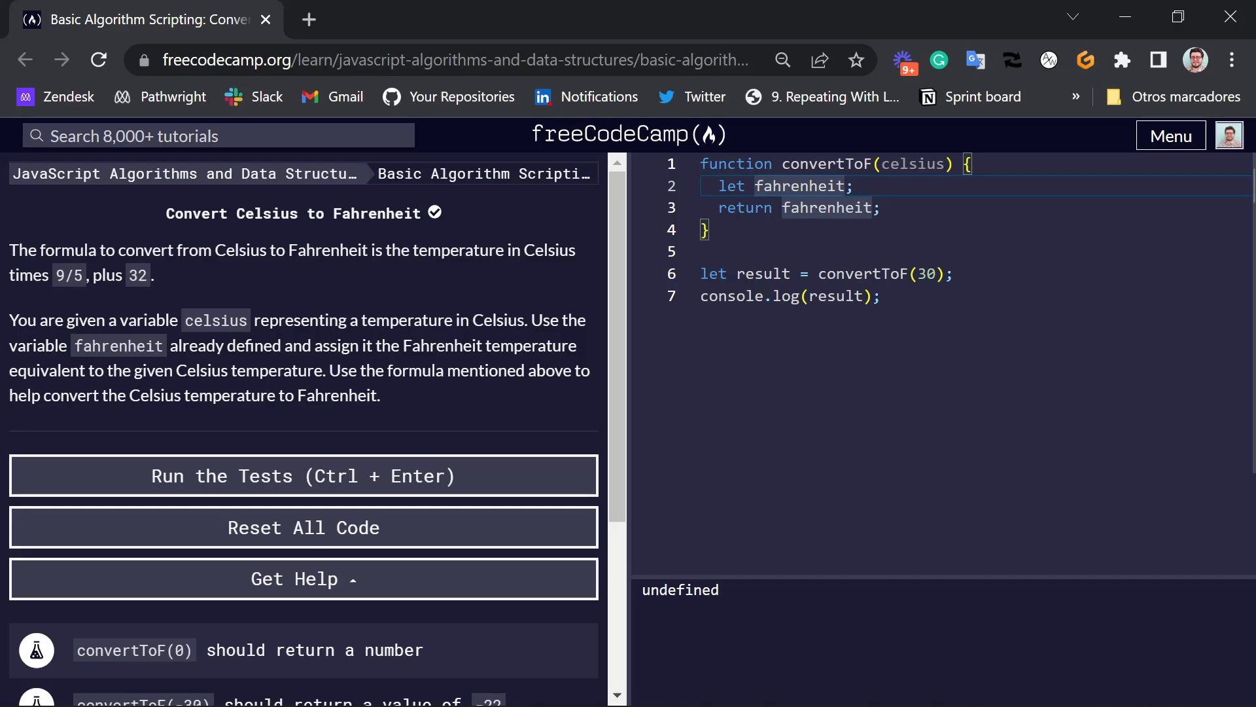
{"action": "type", "text": "="}
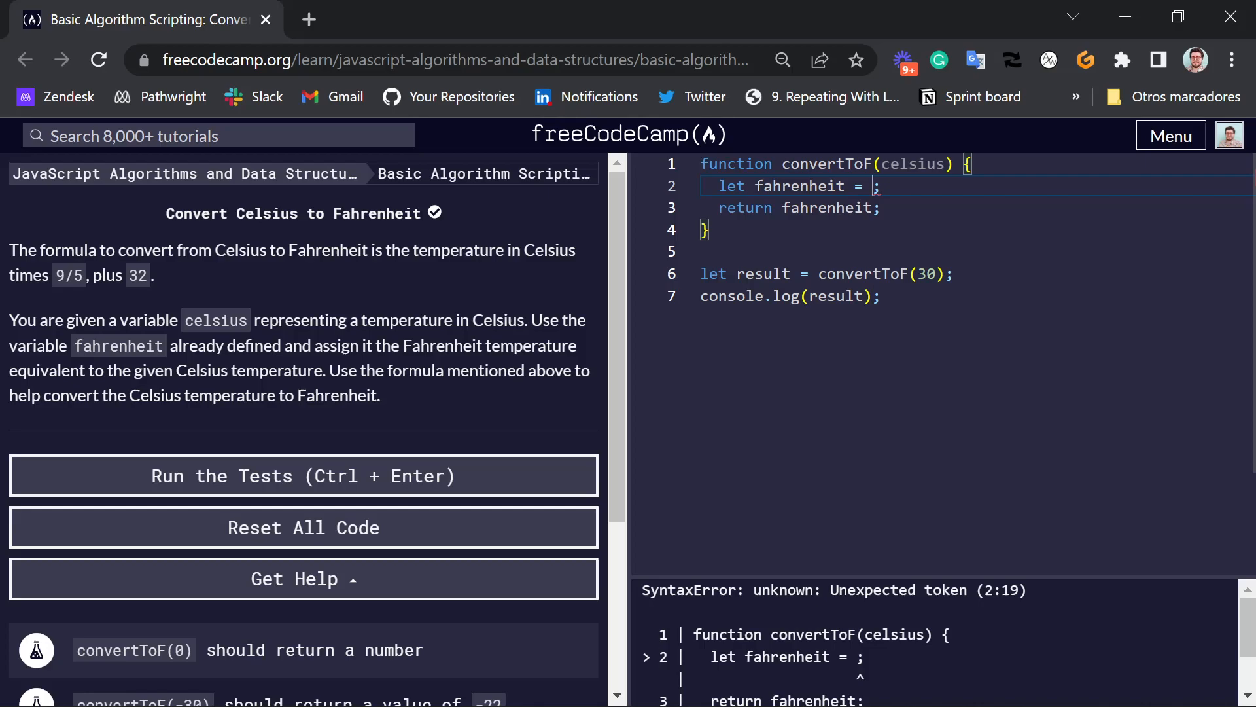
{"action": "type", "text": "celsi"}
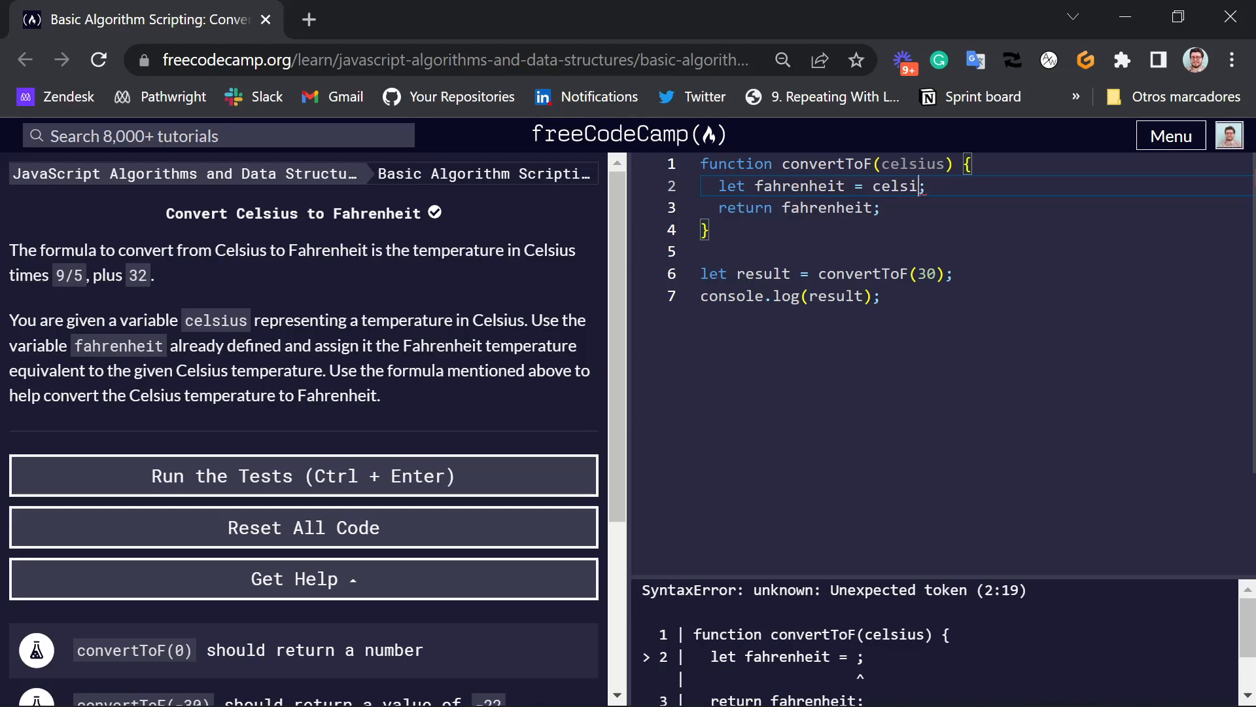
{"action": "type", "text": "us + 32"}
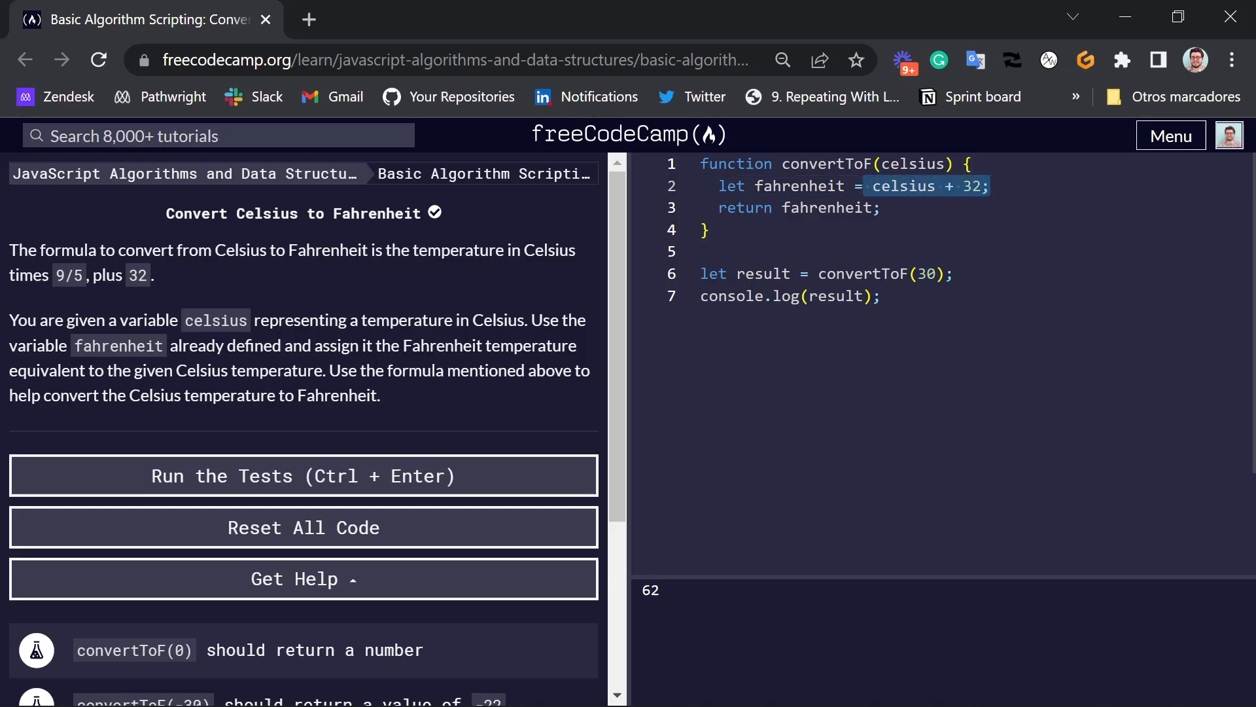
{"action": "double_click", "coordinate": [798, 185]}
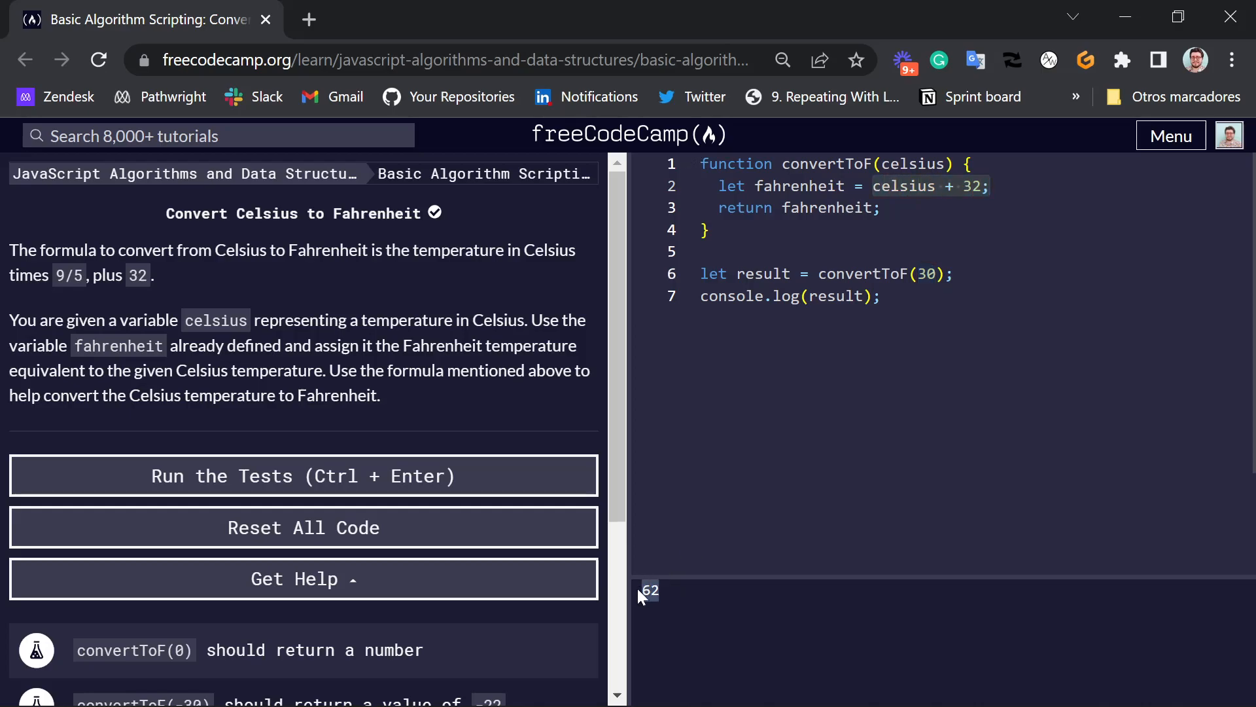
{"action": "mouse_move", "coordinate": [752, 606]}
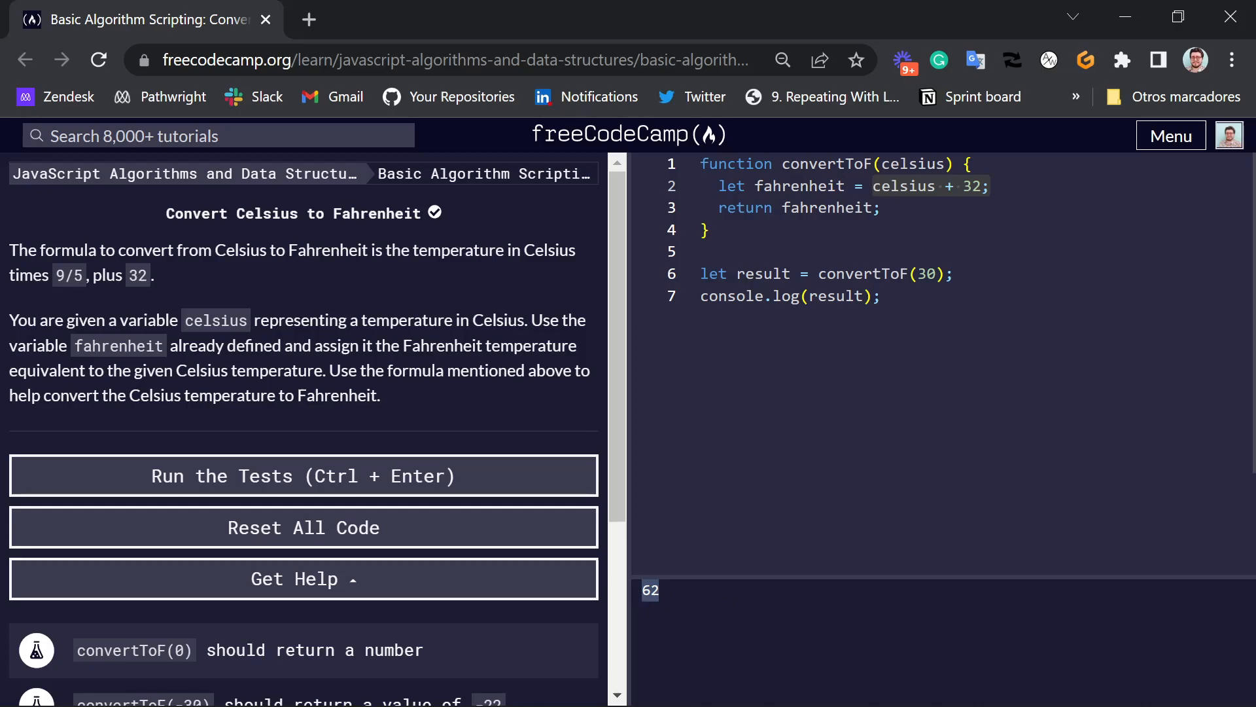
Scroll the instructions panel down to reveal all six convertToF test cases.
{"action": "scroll", "scroll_direction": "down", "scroll_amount": 3}
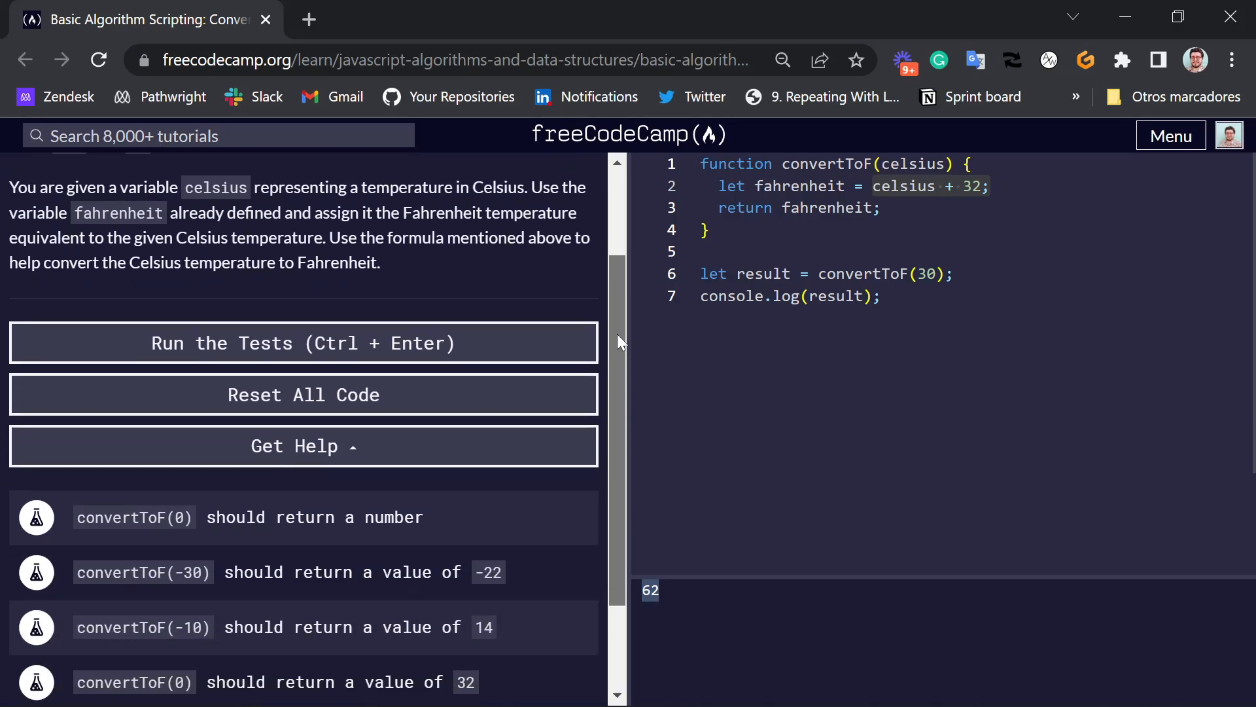
{"action": "scroll", "scroll_direction": "down", "scroll_amount": 3}
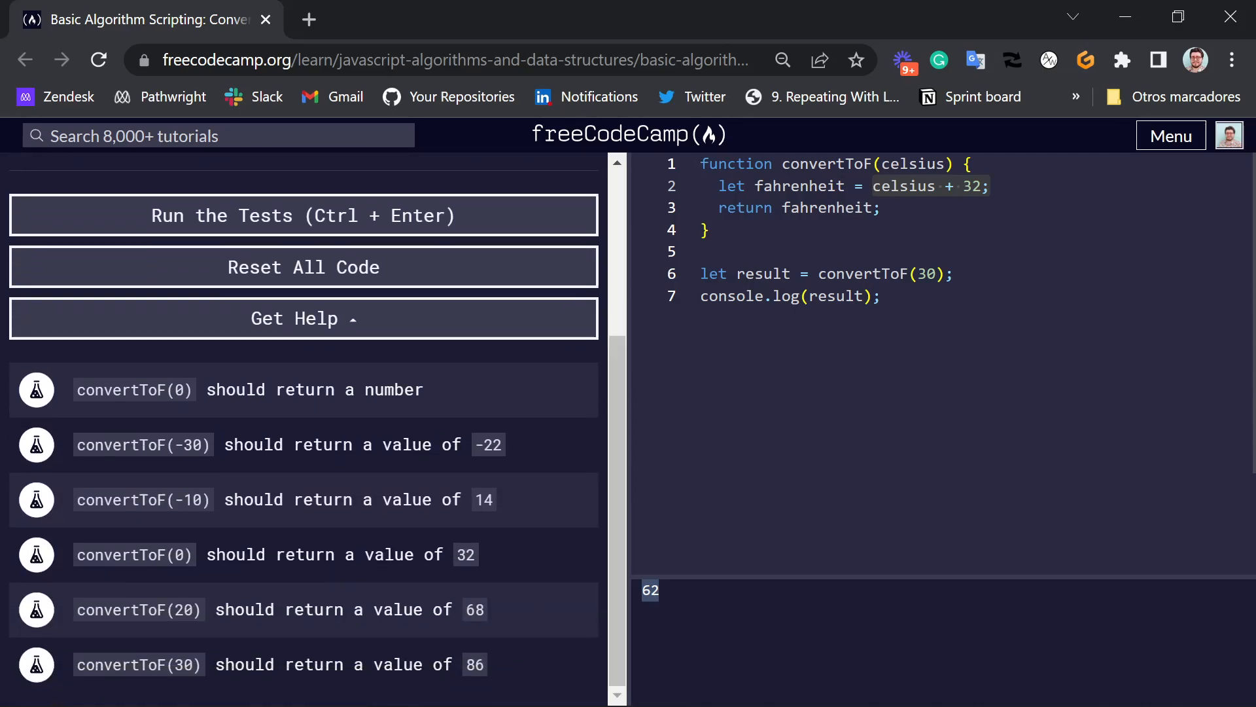
{"action": "mouse_move", "coordinate": [362, 246]}
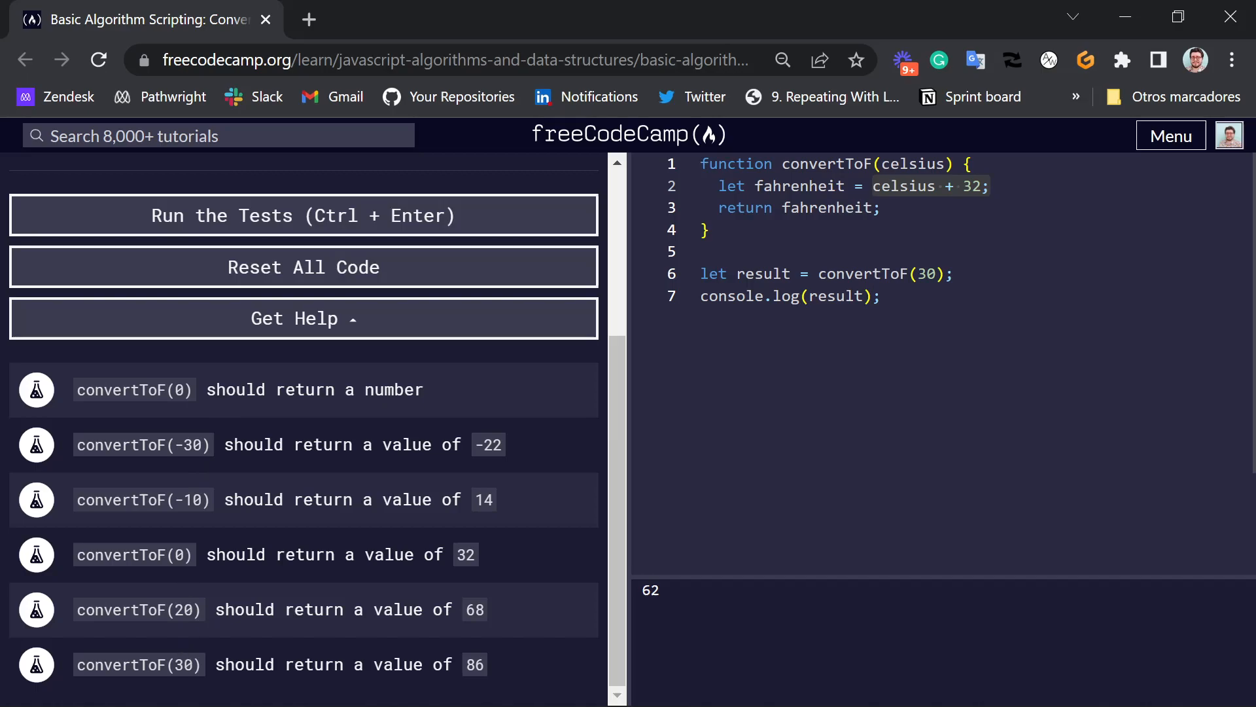
{"action": "mouse_move", "coordinate": [700, 187]}
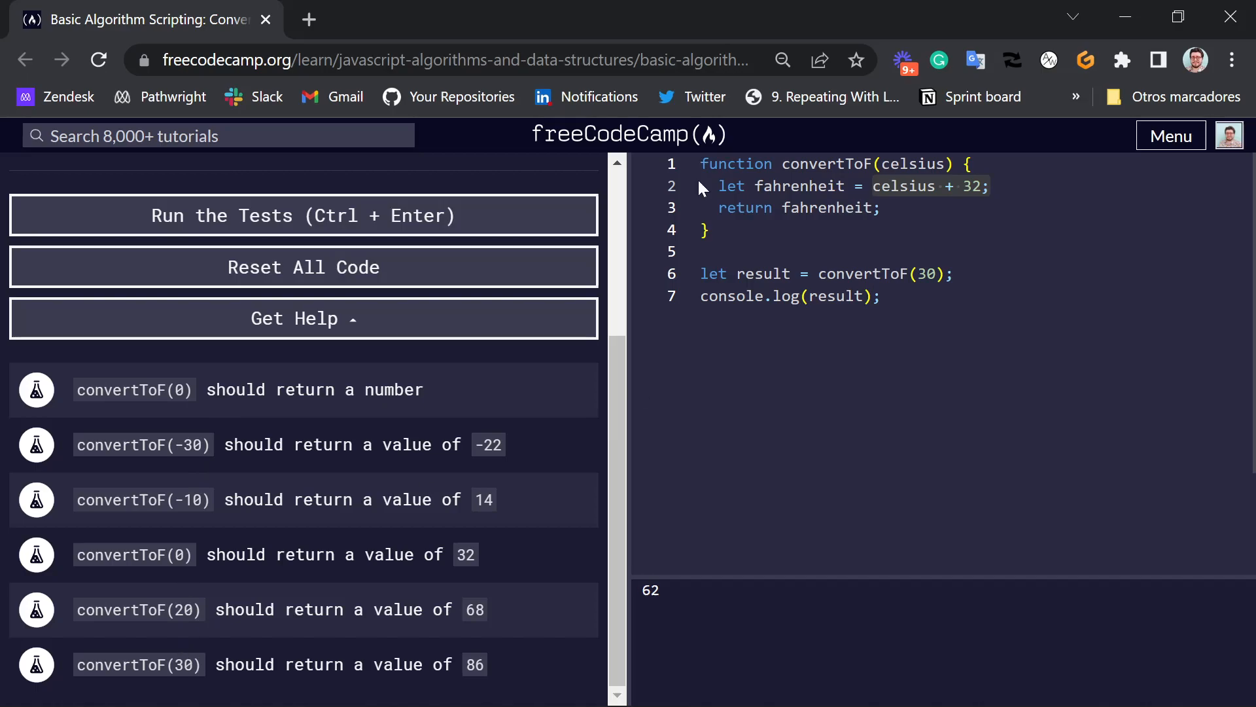
{"action": "mouse_move", "coordinate": [365, 423]}
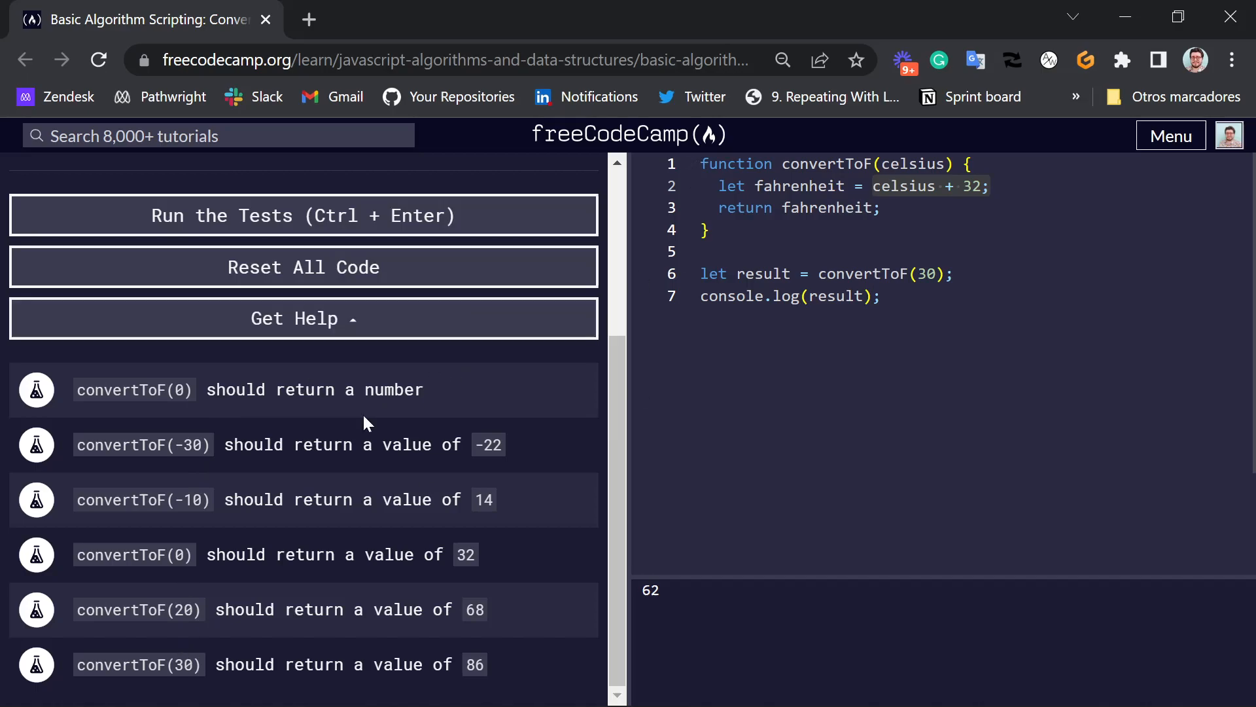
{"action": "mouse_move", "coordinate": [120, 467]}
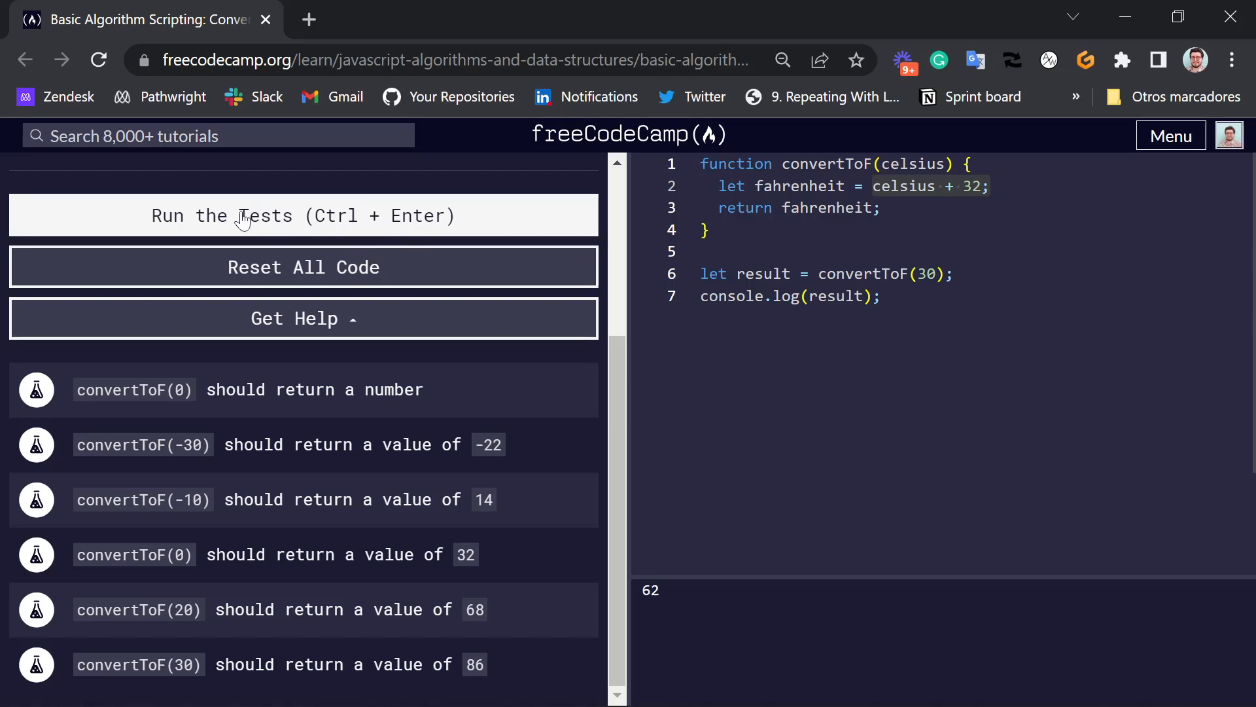
Run the tests on the celsius + 32 solution and highlight 'number' in the first test.
{"action": "left_click", "coordinate": [303, 215]}
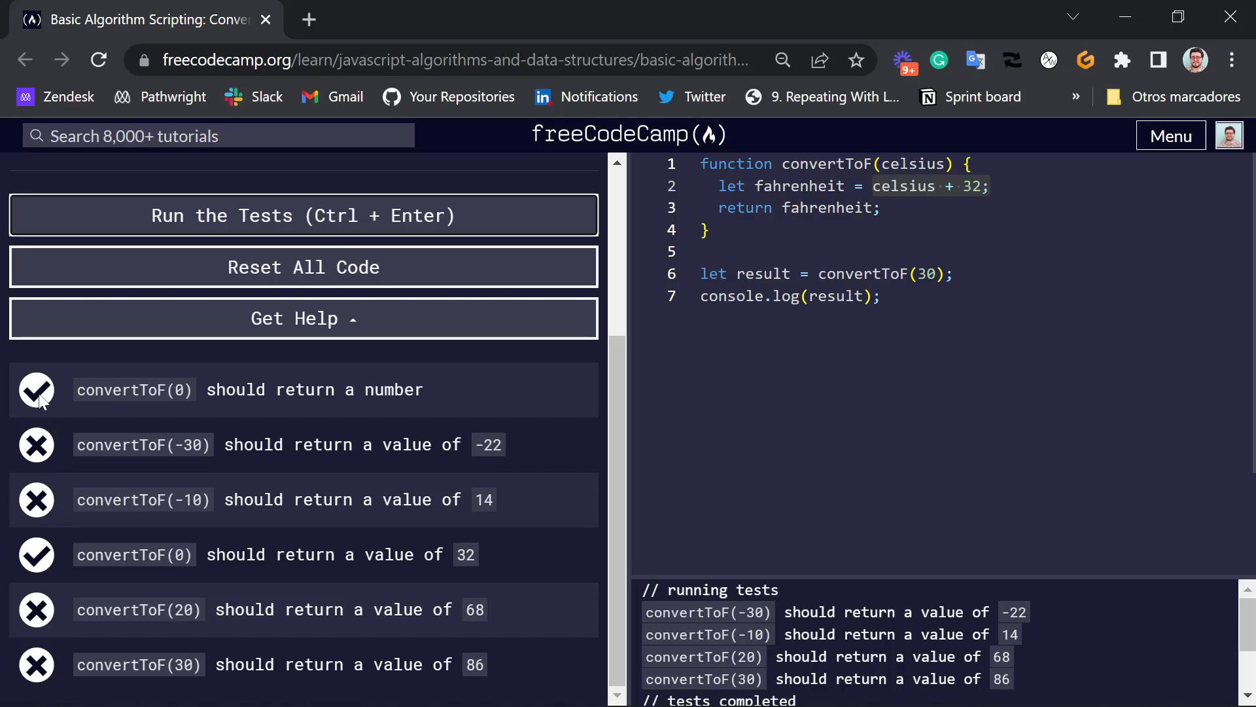
{"action": "double_click", "coordinate": [120, 390]}
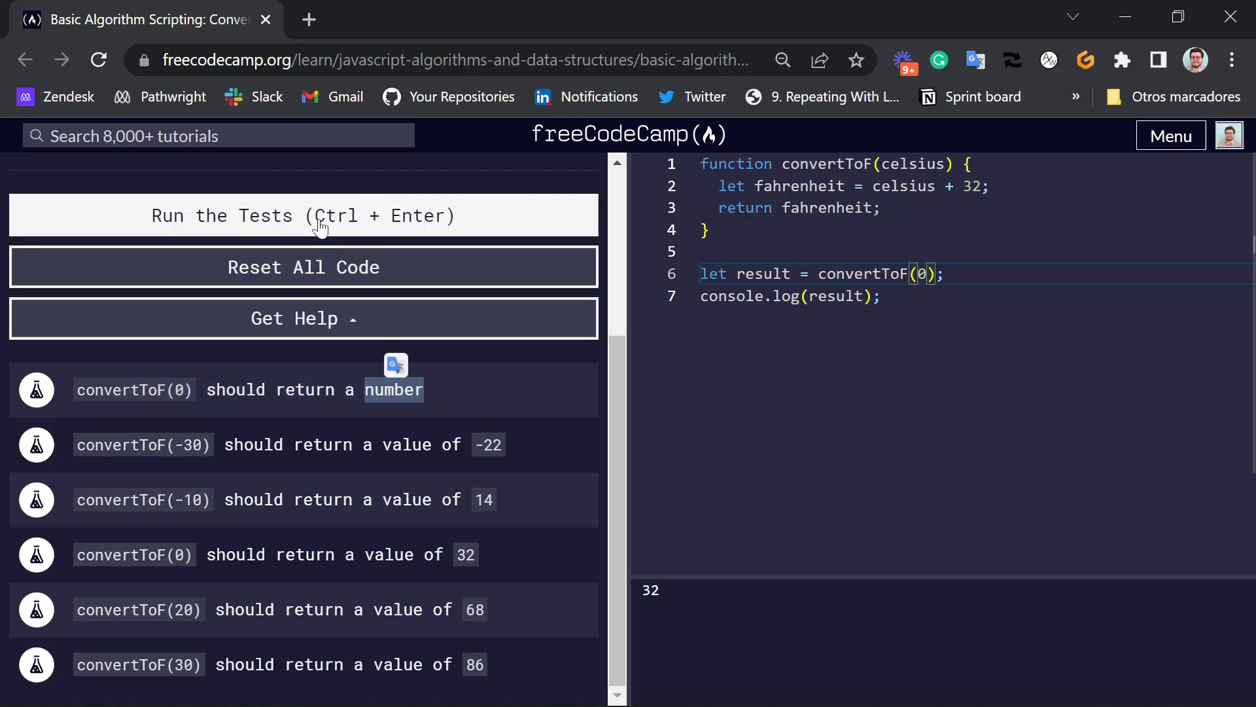
Rerun the tests with convertToF(0), passing only the number and 0→32 checks.
{"action": "left_click", "coordinate": [303, 215]}
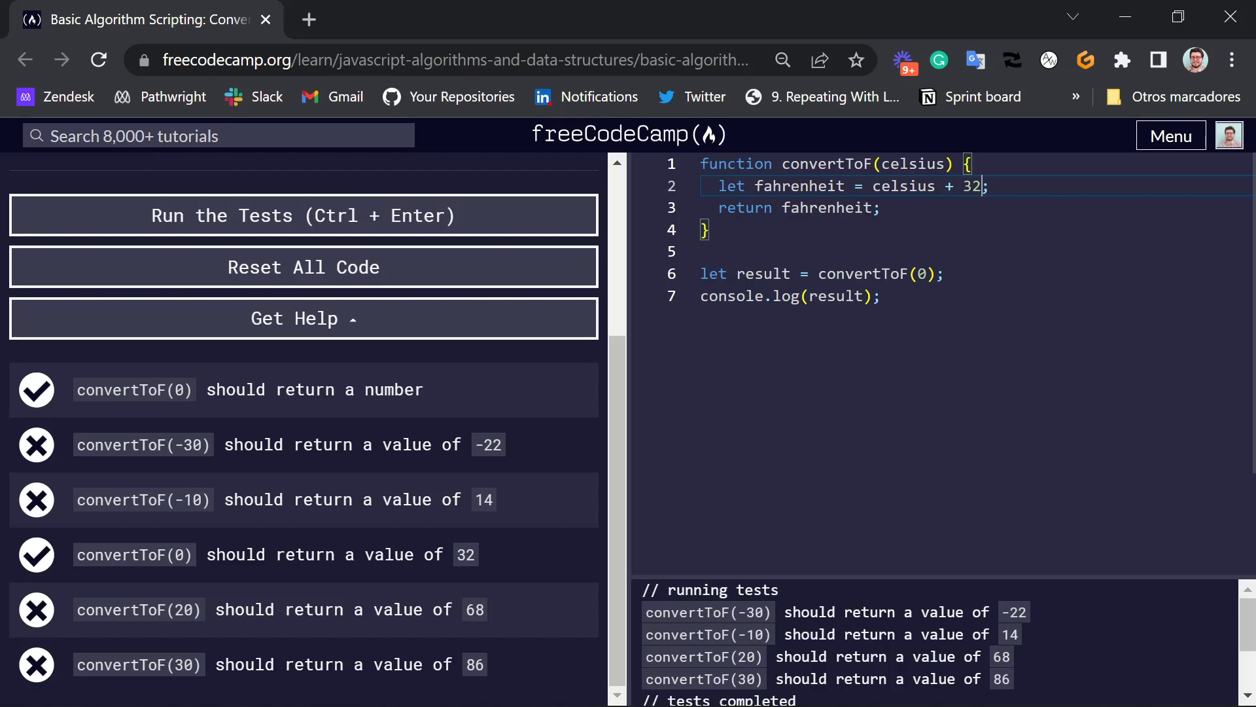
Change the formula to add 48, rerun the tests, and highlight the 30 in the last test.
{"action": "key", "text": "Backspace"}
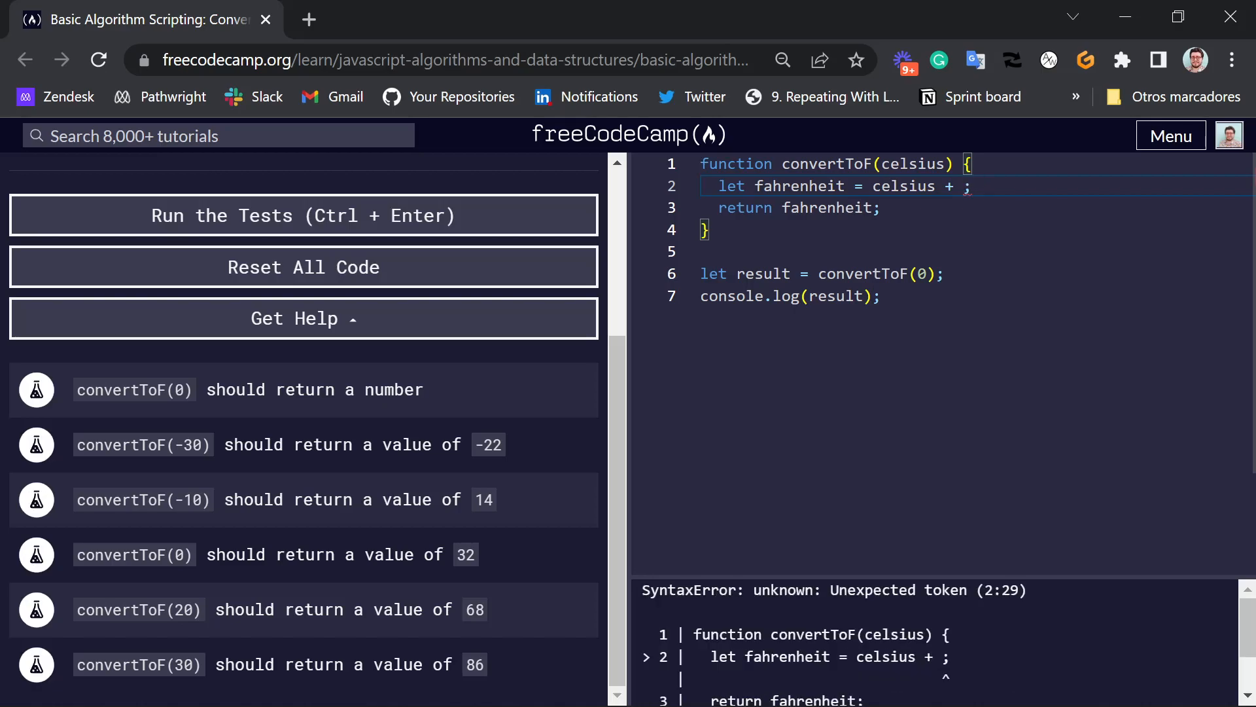
{"action": "type", "text": "48"}
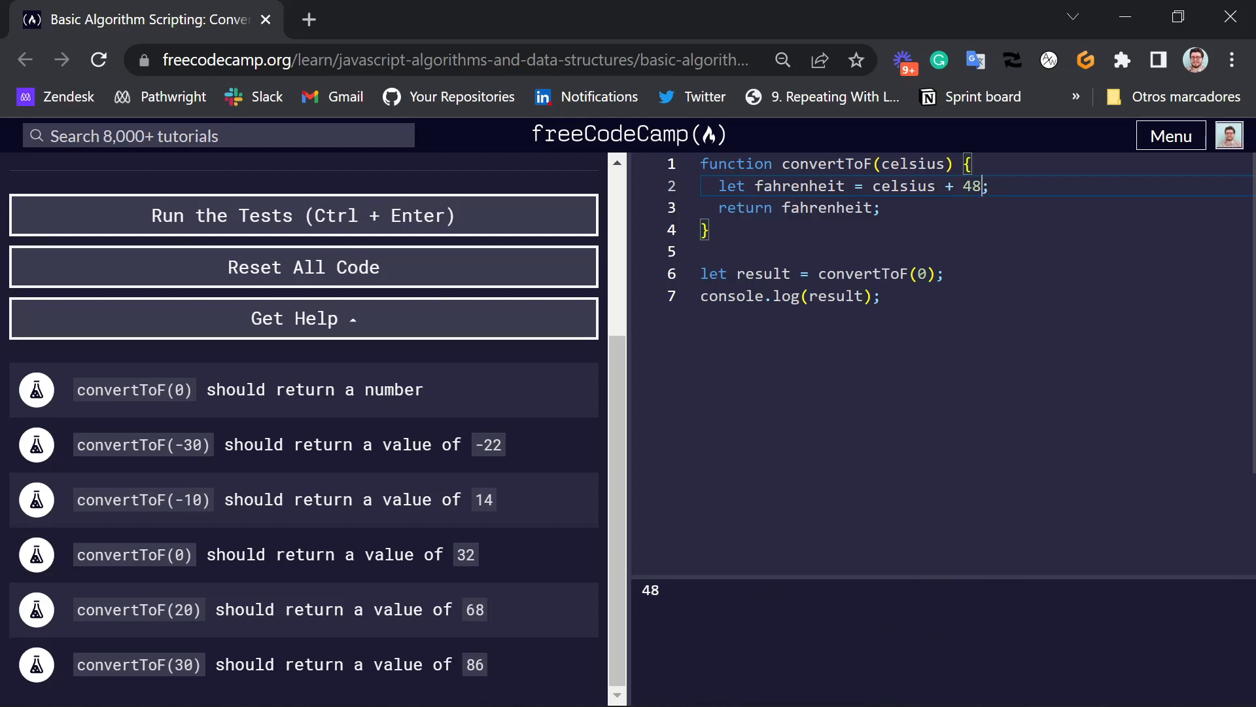
{"action": "left_click", "coordinate": [303, 215]}
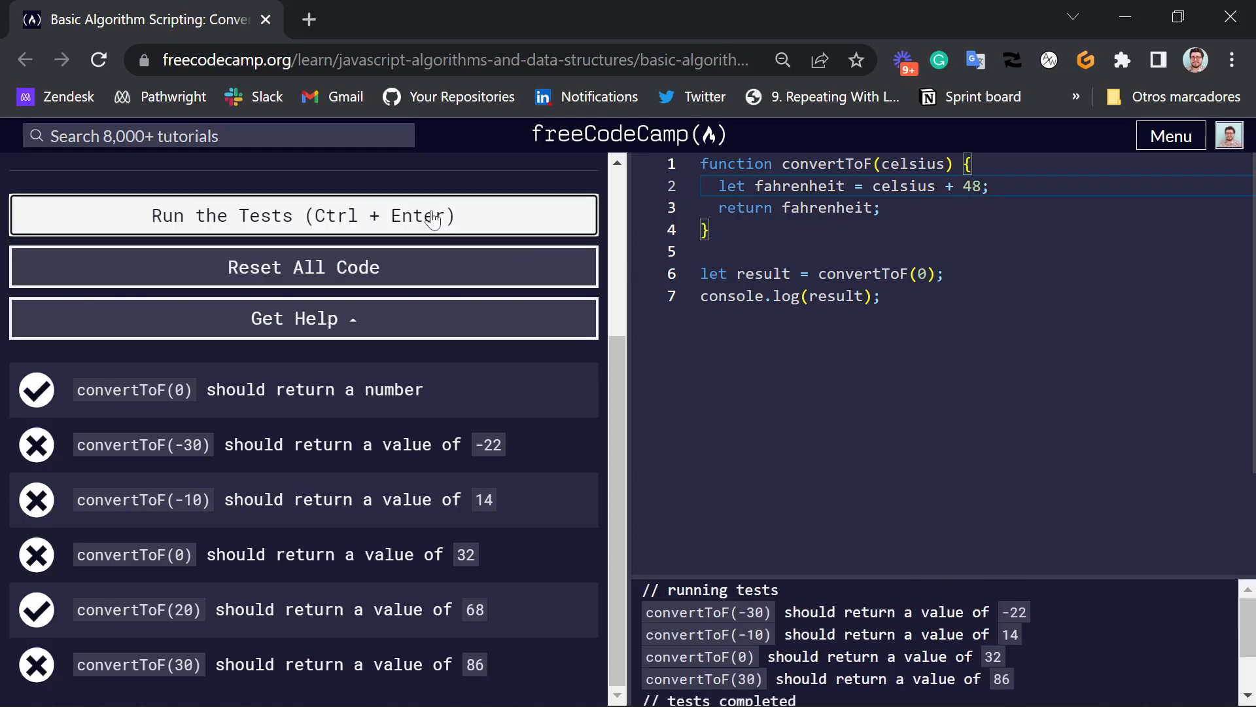
{"action": "mouse_move", "coordinate": [76, 617]}
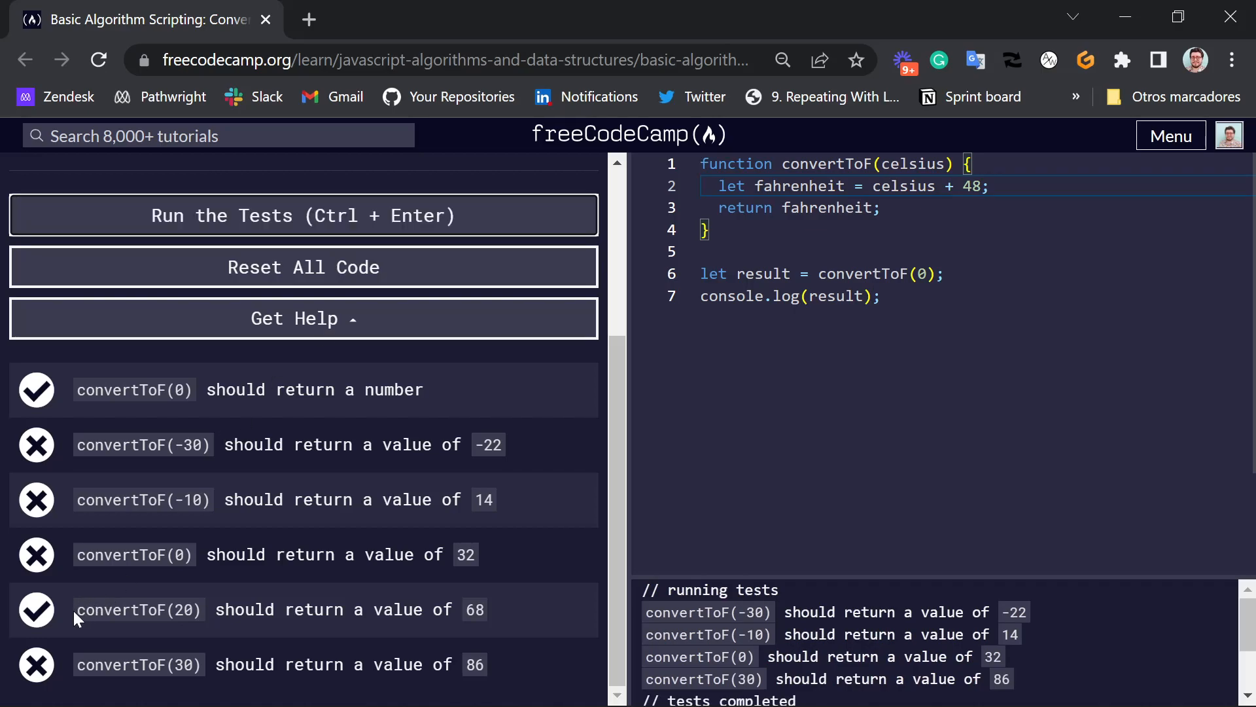
{"action": "left_click_drag", "start_coordinate": [76, 610], "coordinate": [483, 610]}
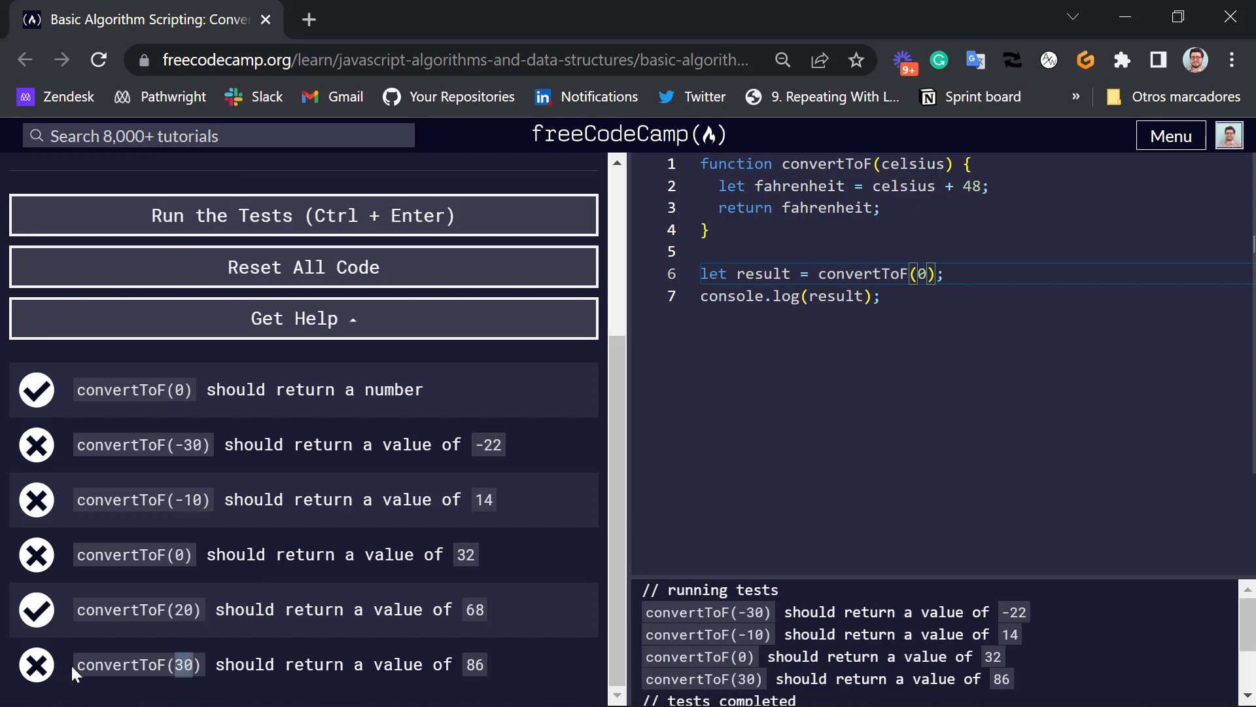
{"action": "mouse_move", "coordinate": [370, 647]}
{"action": "type", "text": "3"}
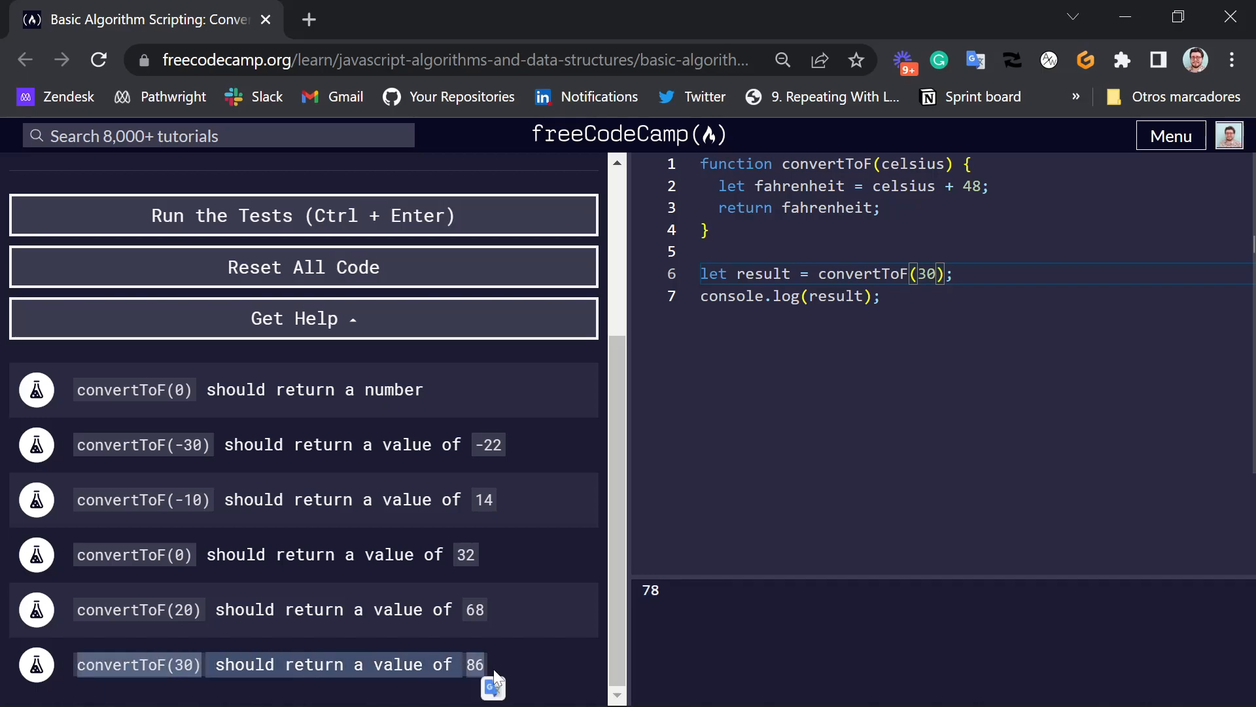
{"action": "mouse_move", "coordinate": [235, 588]}
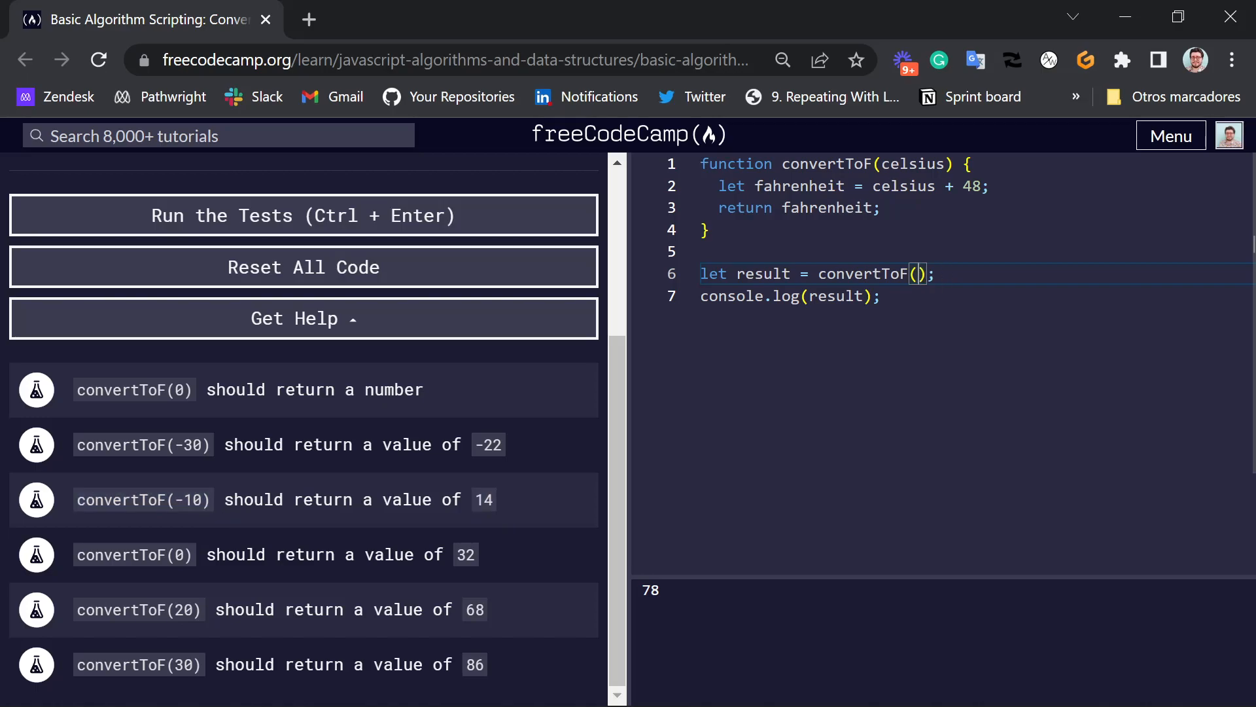
Change the call's argument to -10 so the console logs 38.
{"action": "type", "text": "-10"}
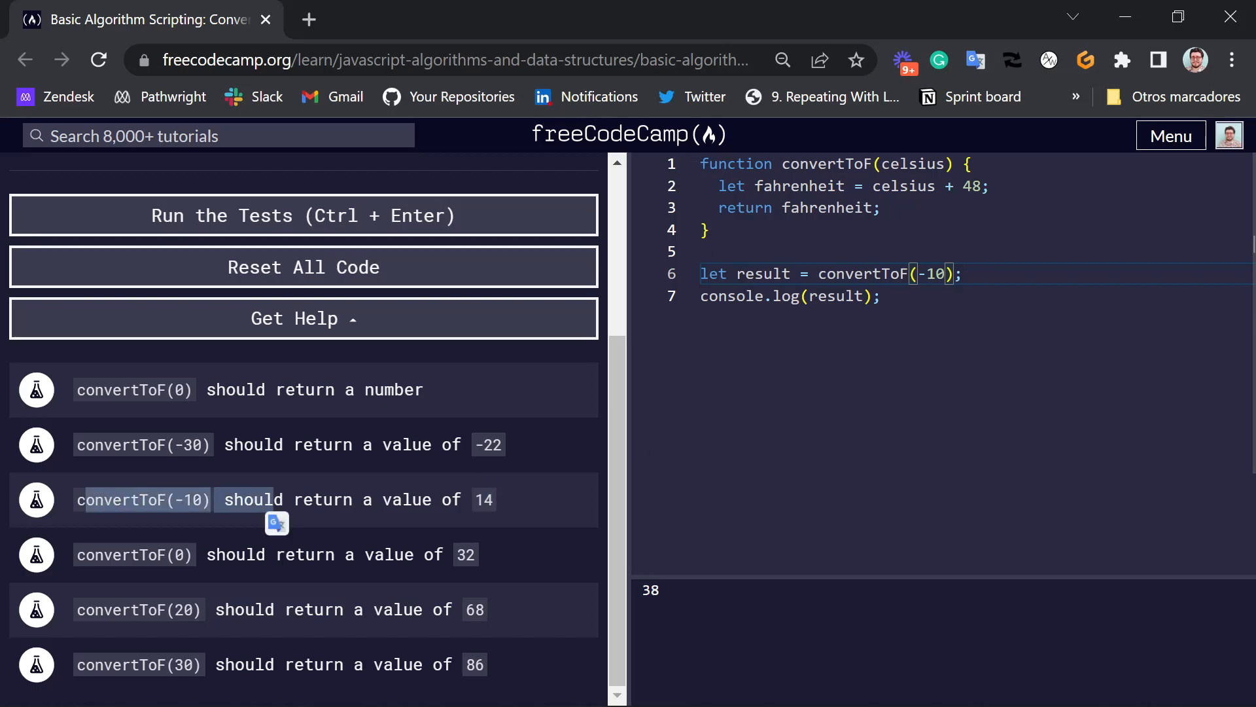
{"action": "mouse_move", "coordinate": [627, 343]}
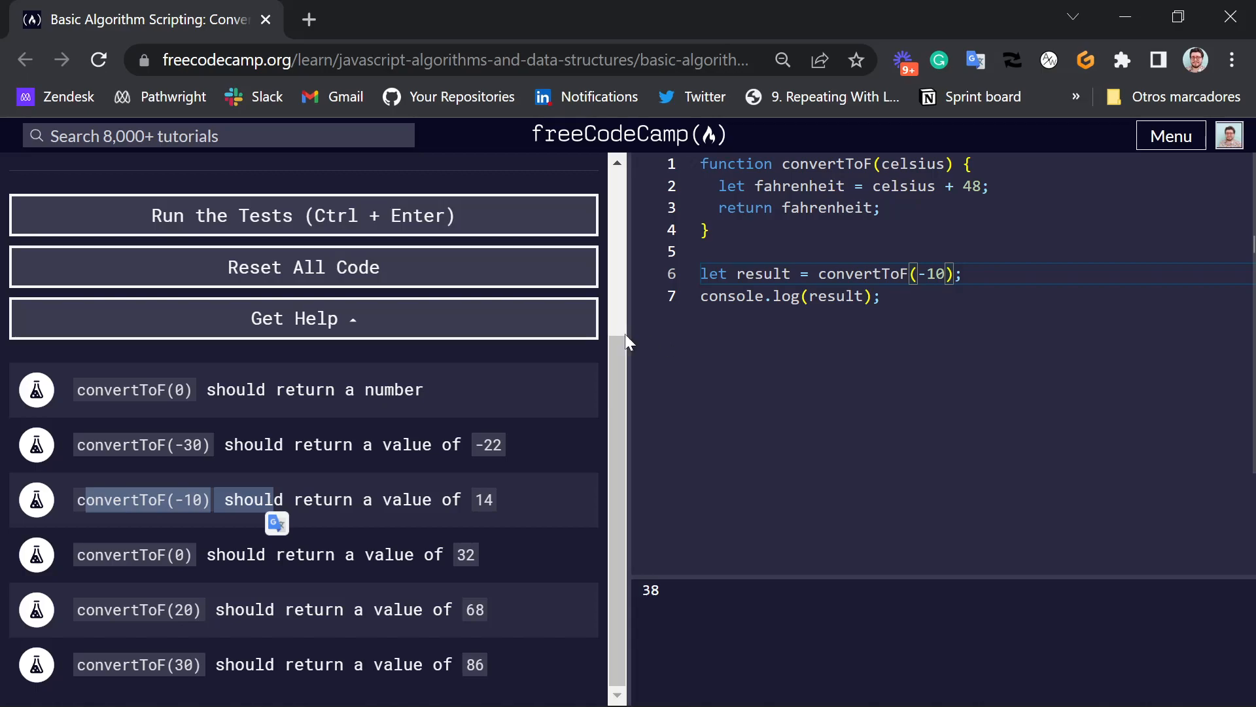